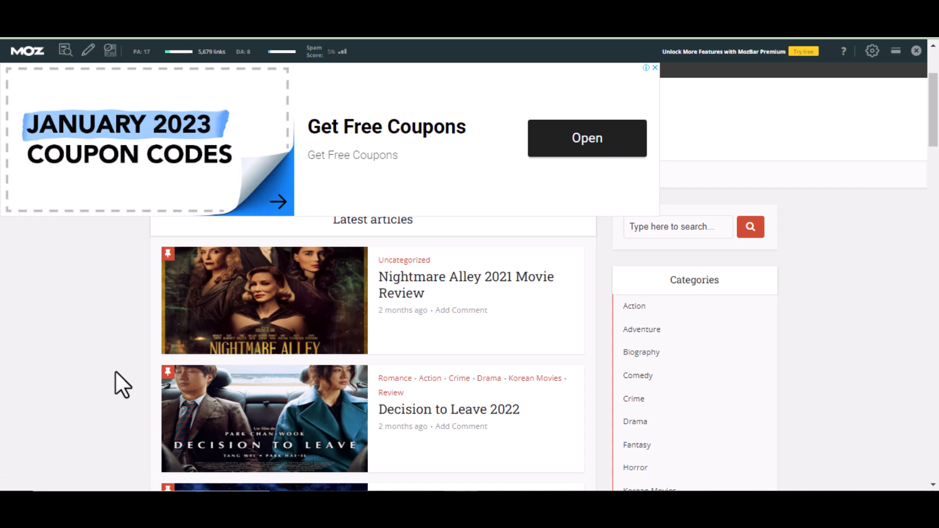
mouse_move(75, 430)
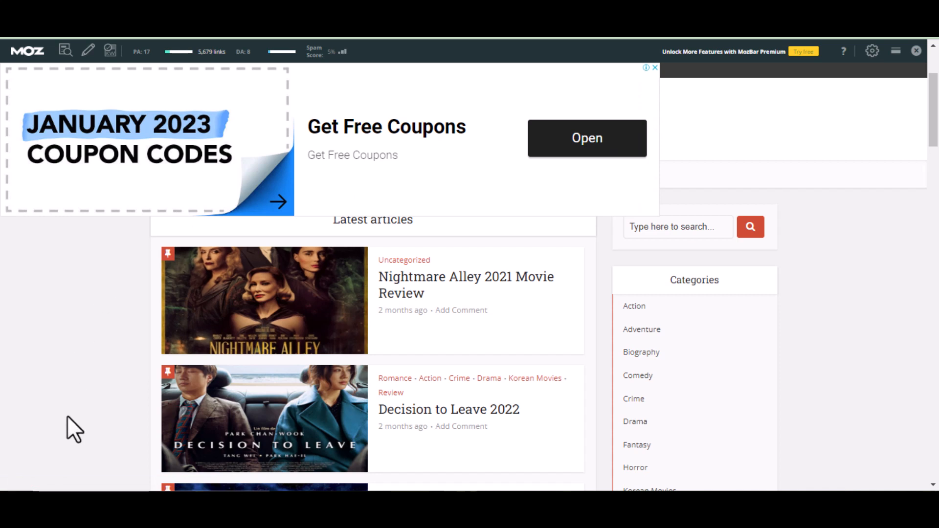
mouse_move(63, 405)
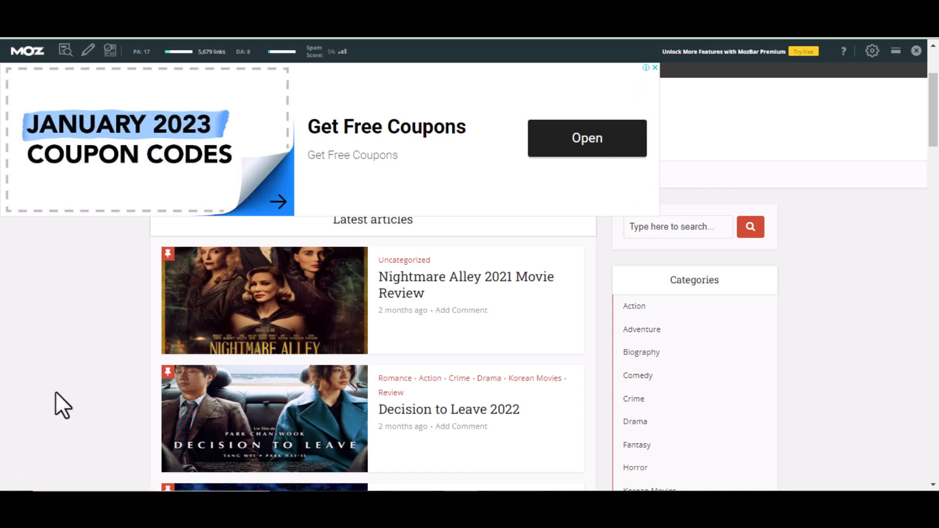
mouse_move(69, 387)
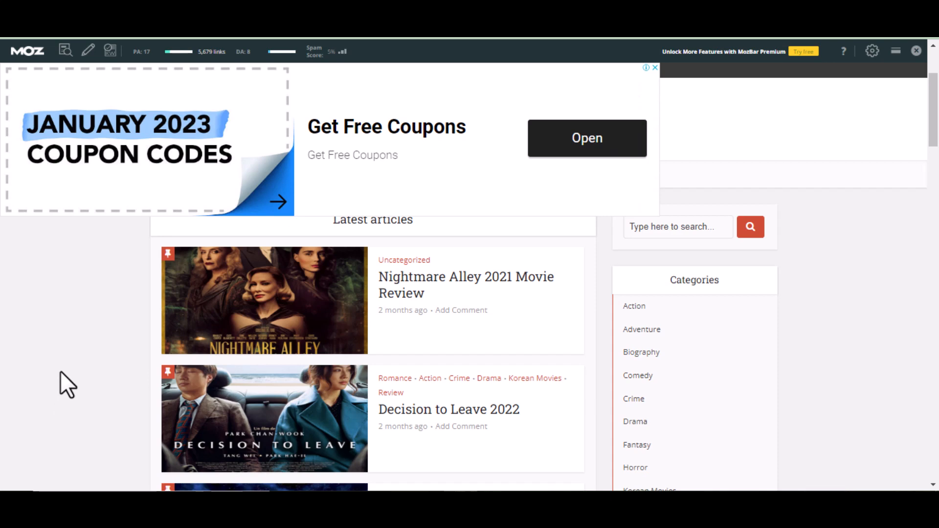
mouse_move(9, 429)
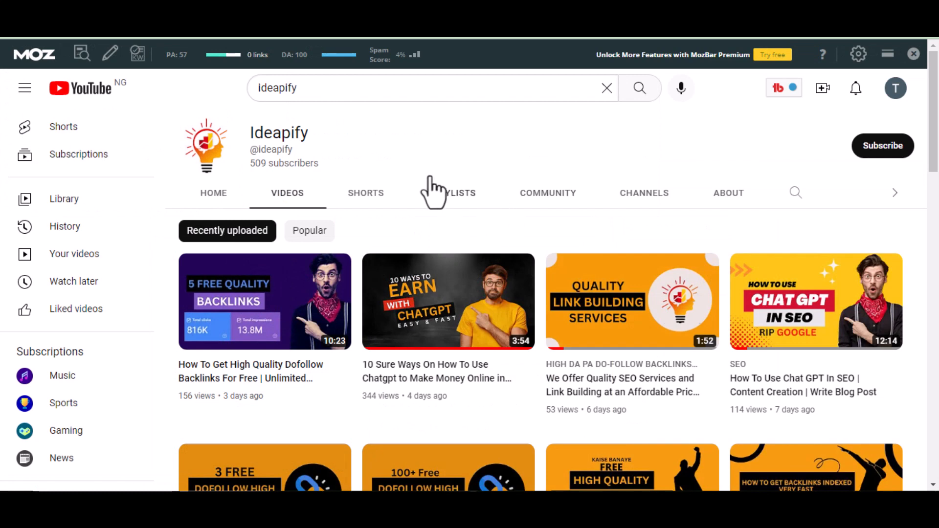
mouse_move(431, 152)
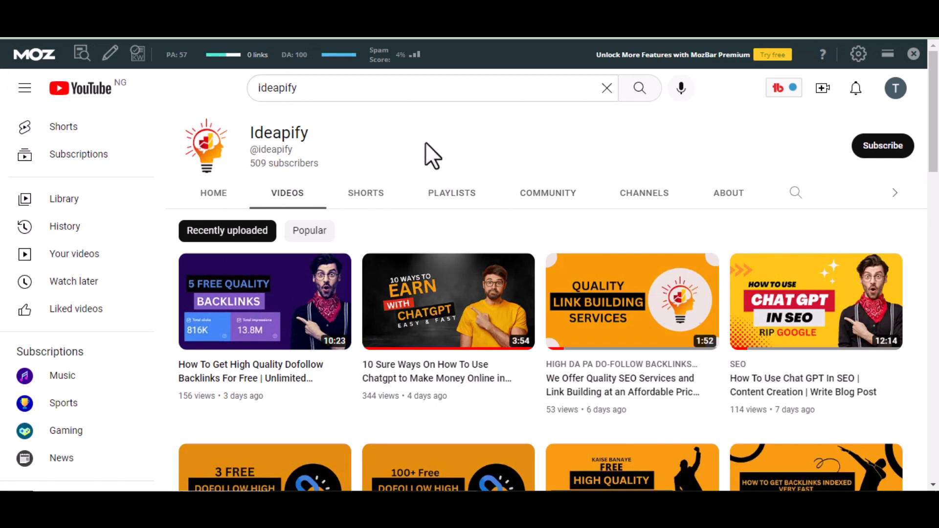
- Scroll through the content of Ideapify's About Us and Contact Us pages
scroll("down", 3)
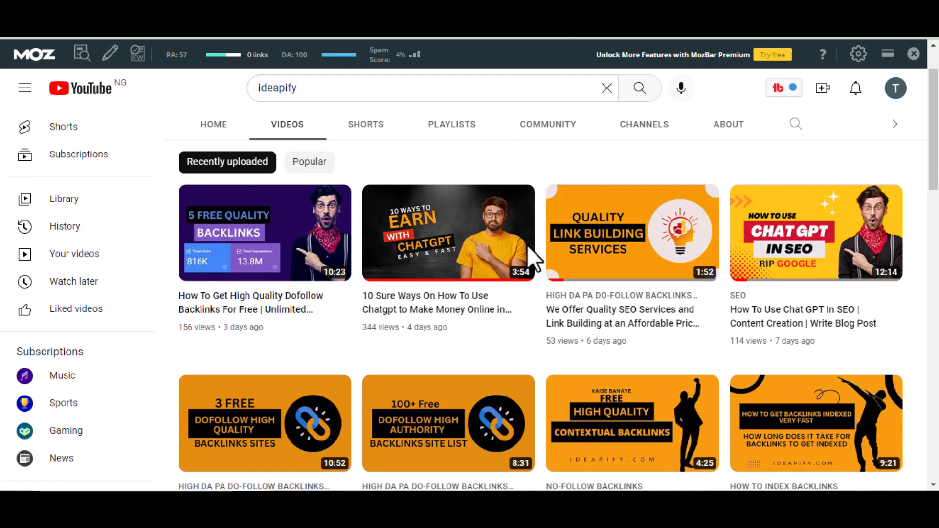
scroll("down", 3)
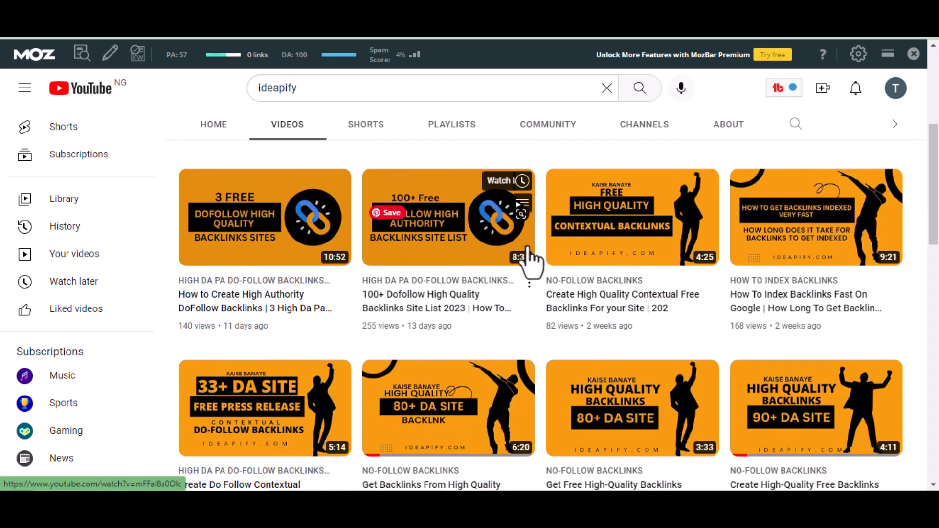
scroll("down", 3)
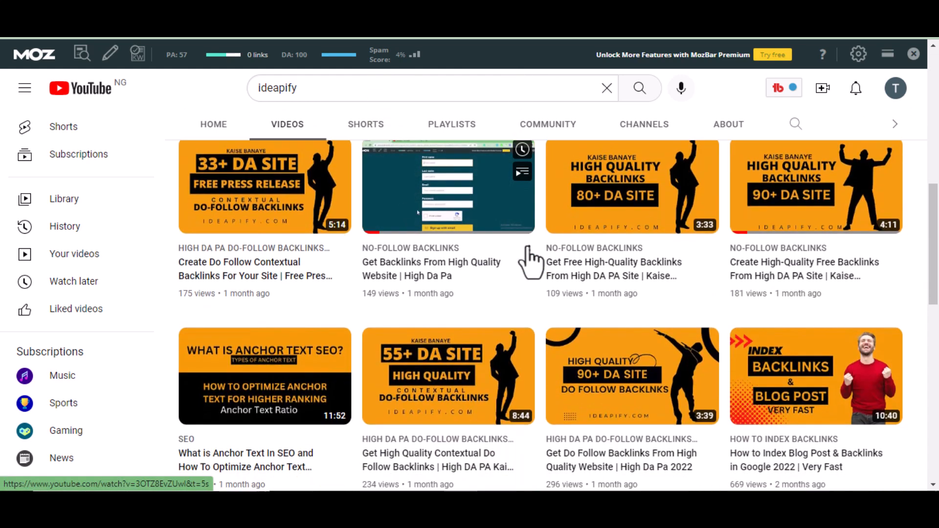
scroll("down", 3)
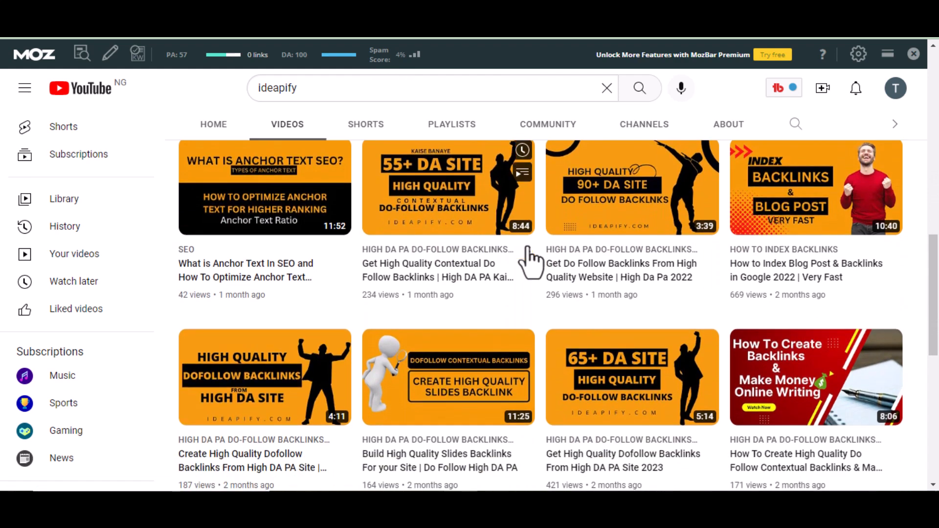
scroll("down", 3)
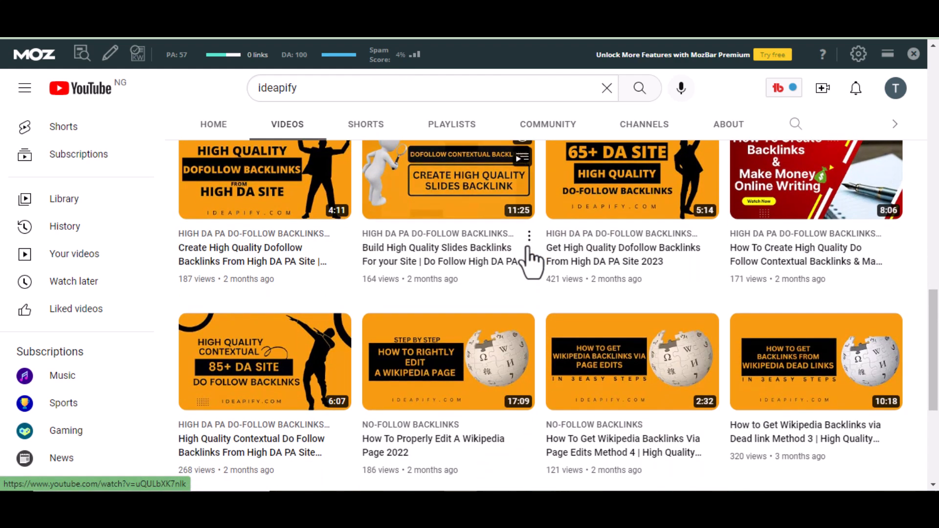
scroll("down", 3)
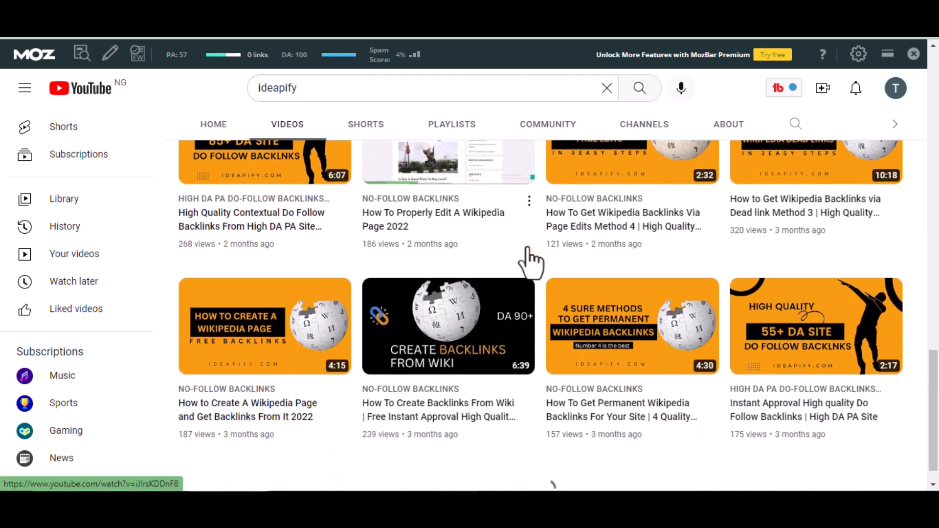
scroll("down", 3)
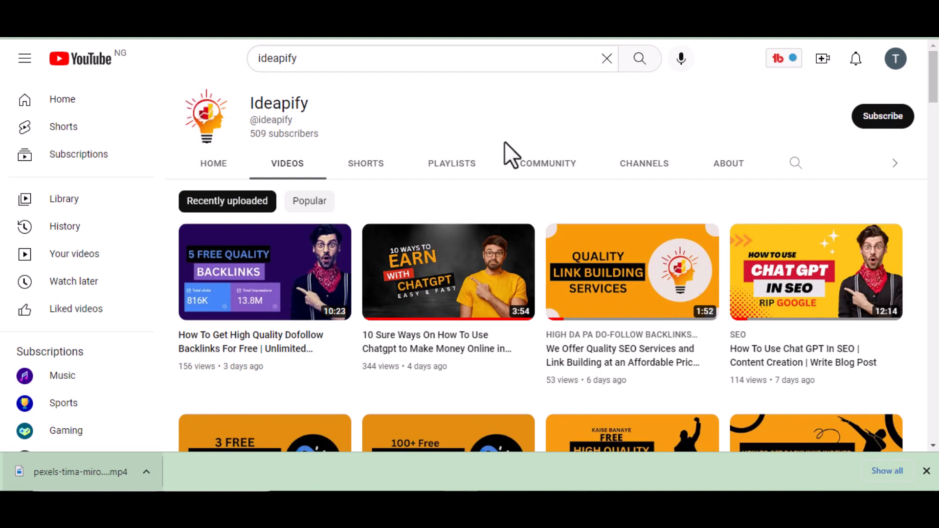
mouse_move(753, 195)
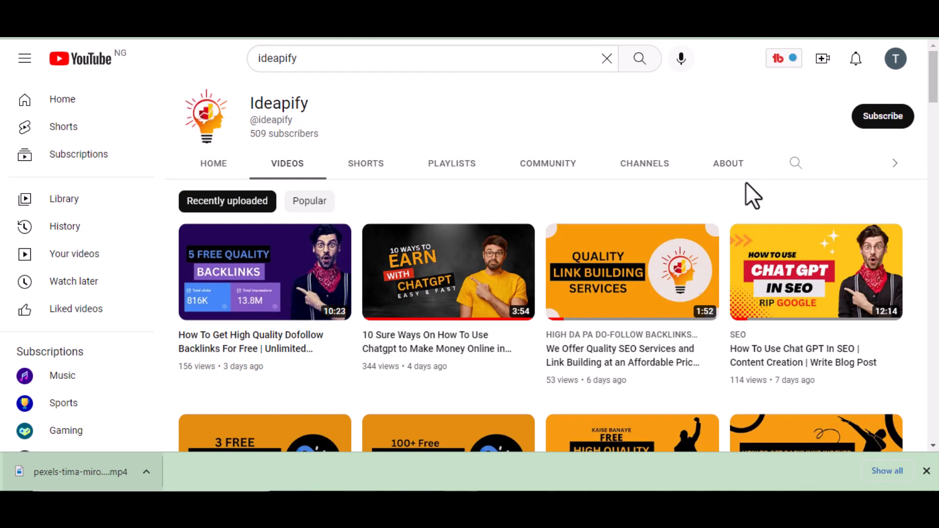
mouse_move(709, 204)
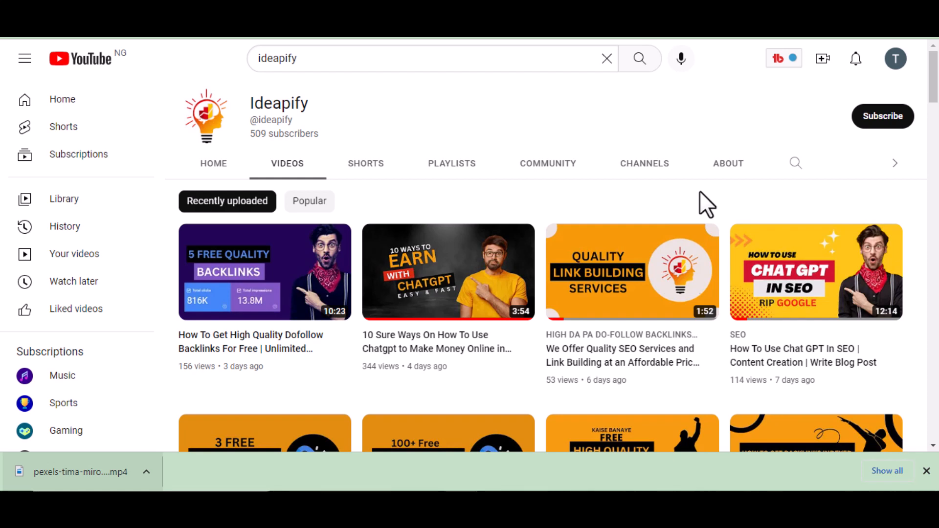
scroll("down", 3)
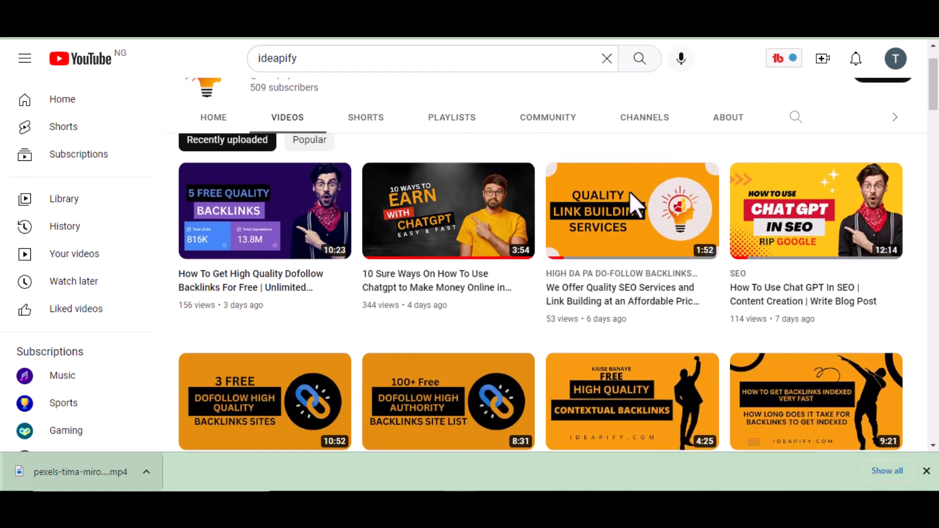
scroll("down", 3)
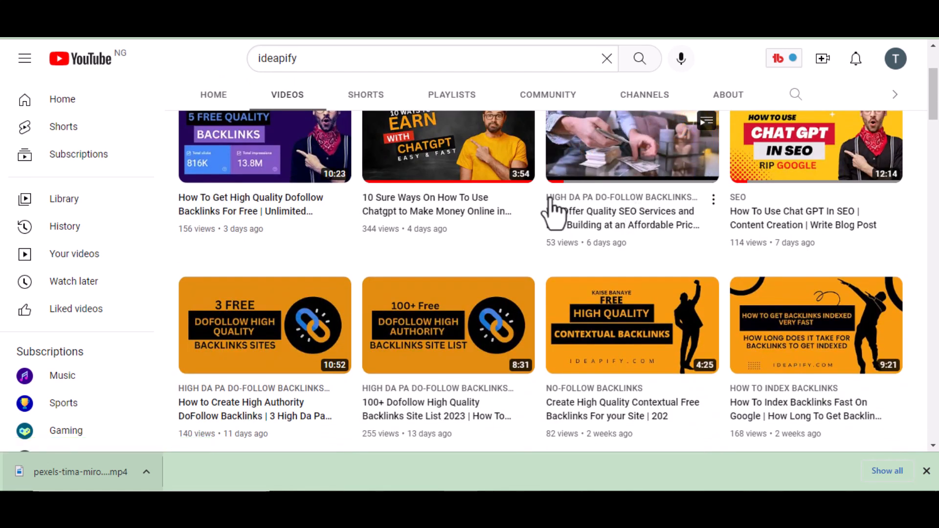
mouse_move(539, 219)
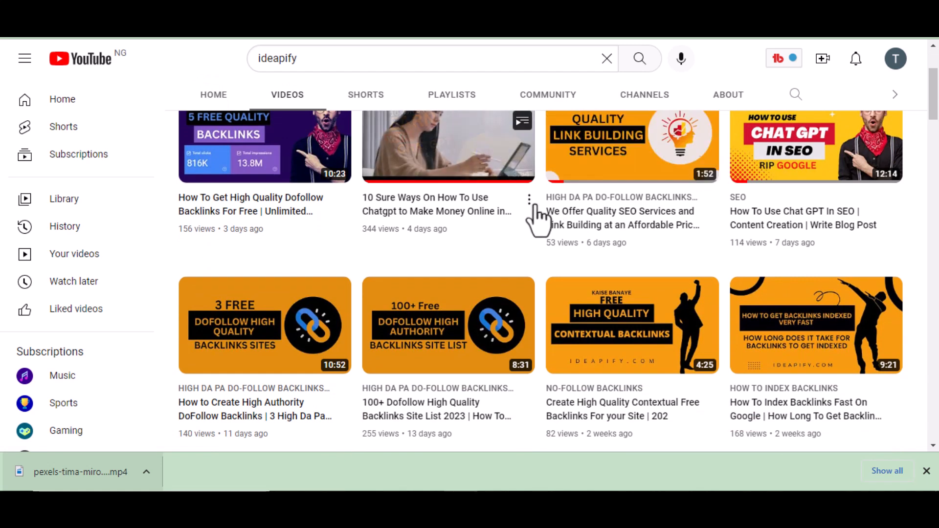
mouse_move(448, 147)
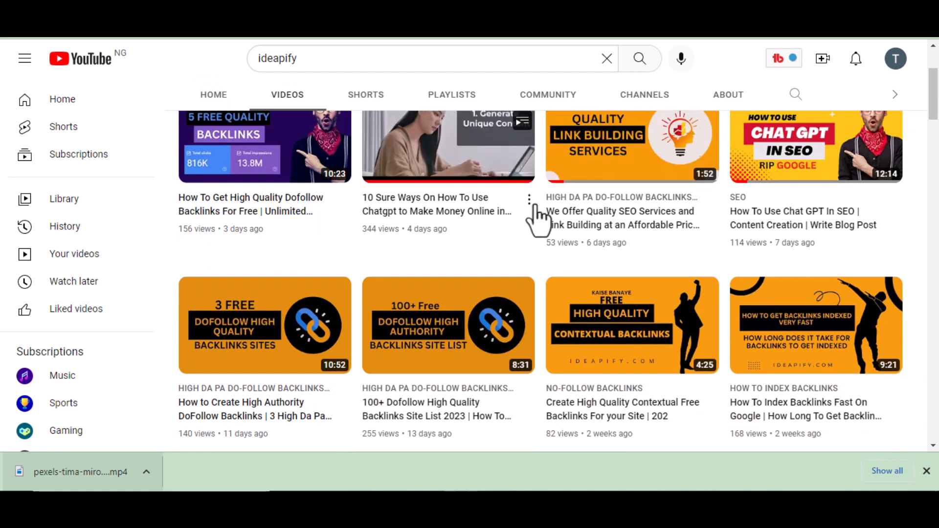
scroll("down", 3)
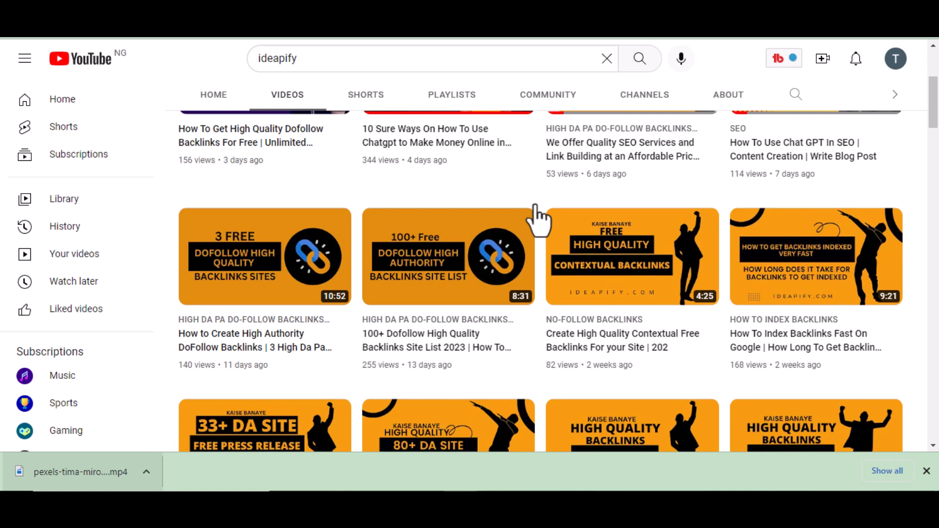
scroll("down", 3)
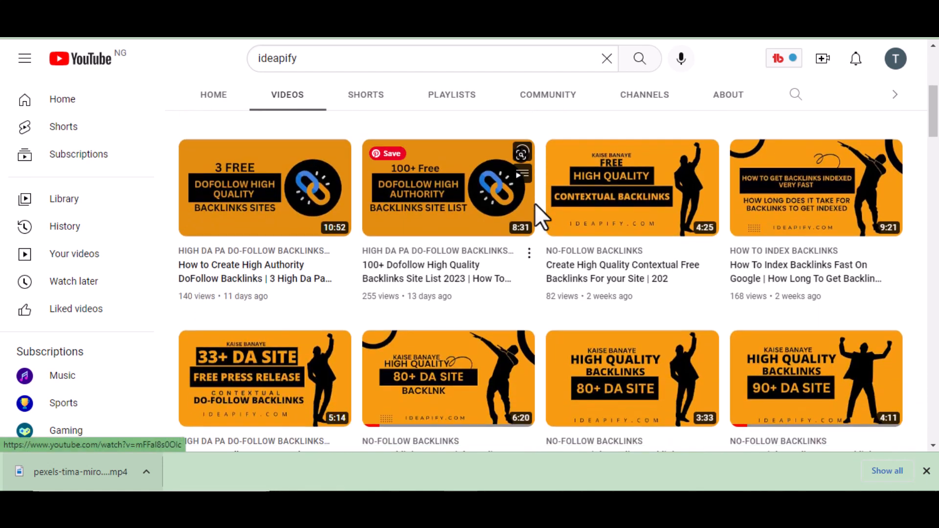
mouse_move(542, 216)
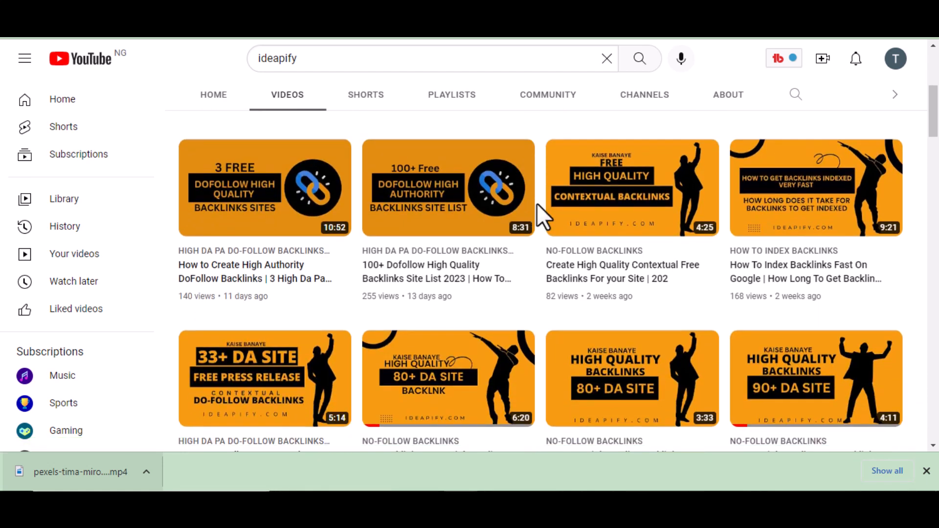
scroll("down", 3)
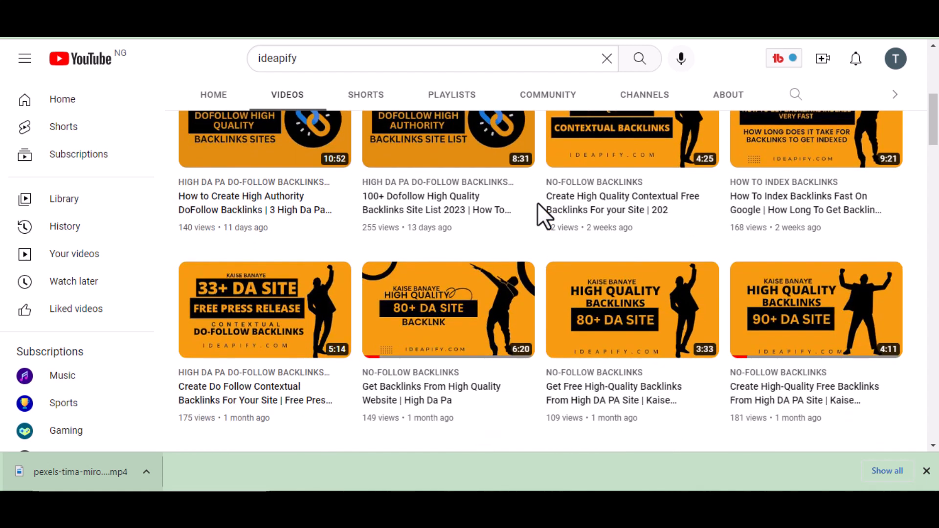
scroll("down", 3)
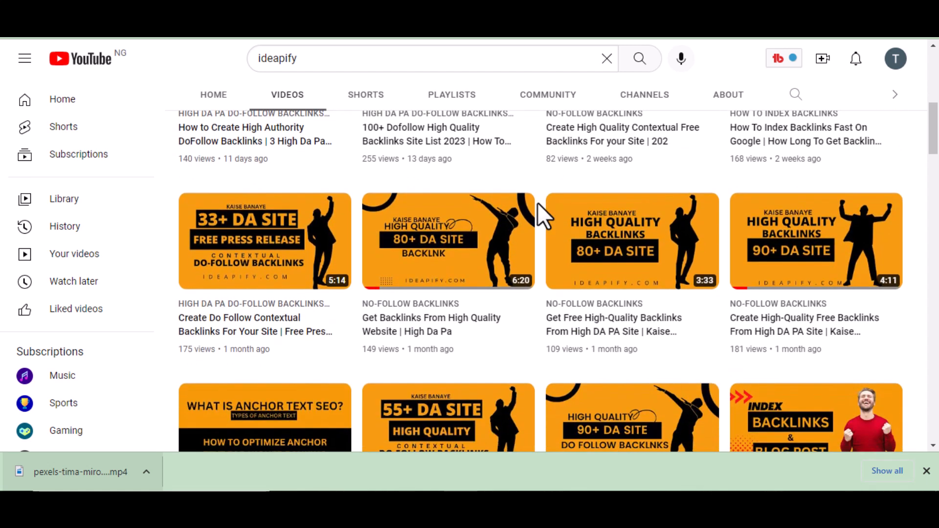
scroll("down", 3)
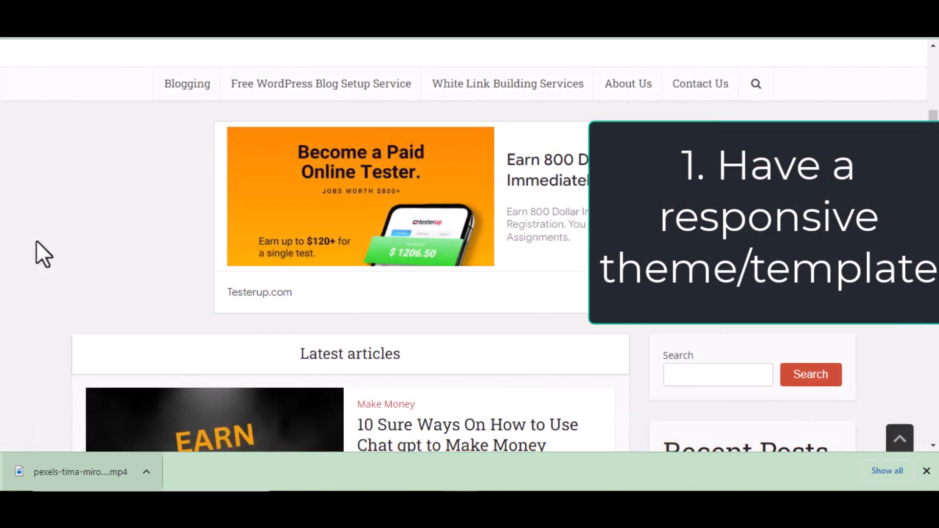
scroll("down", 3)
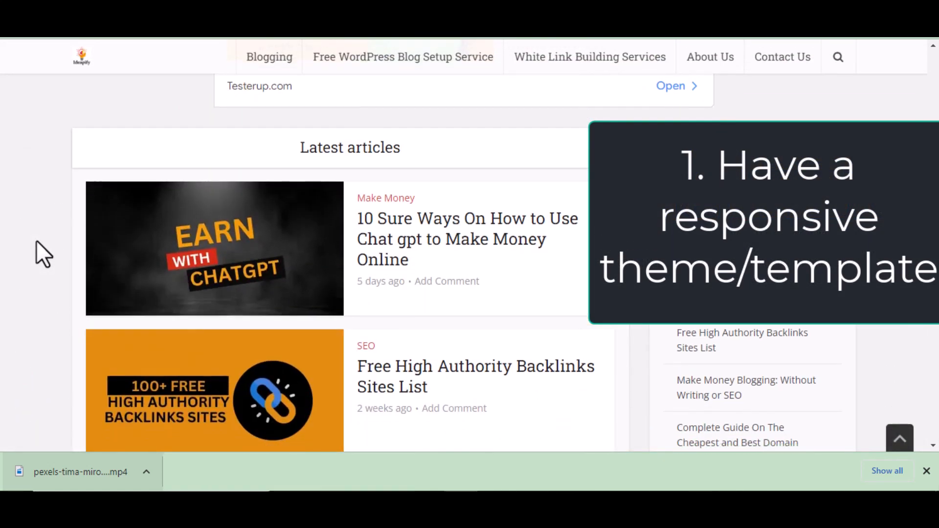
scroll("down", 3)
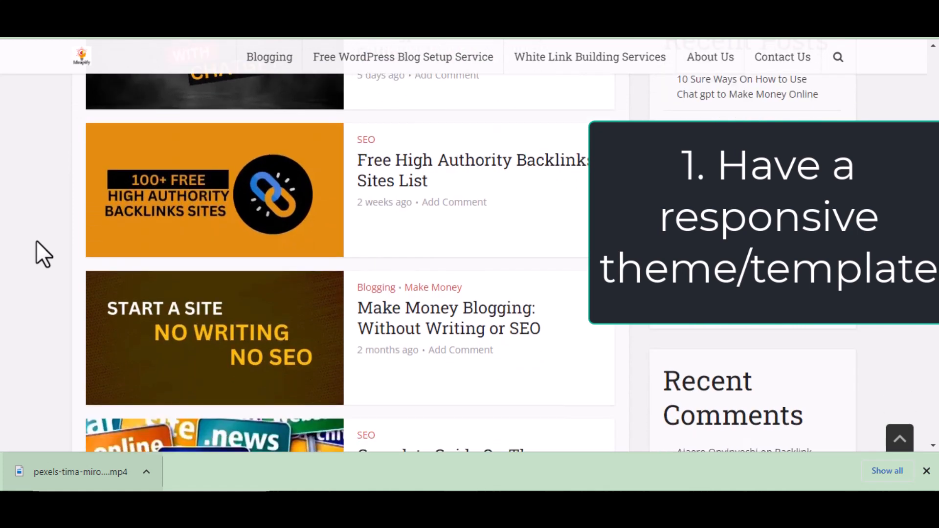
scroll("down", 3)
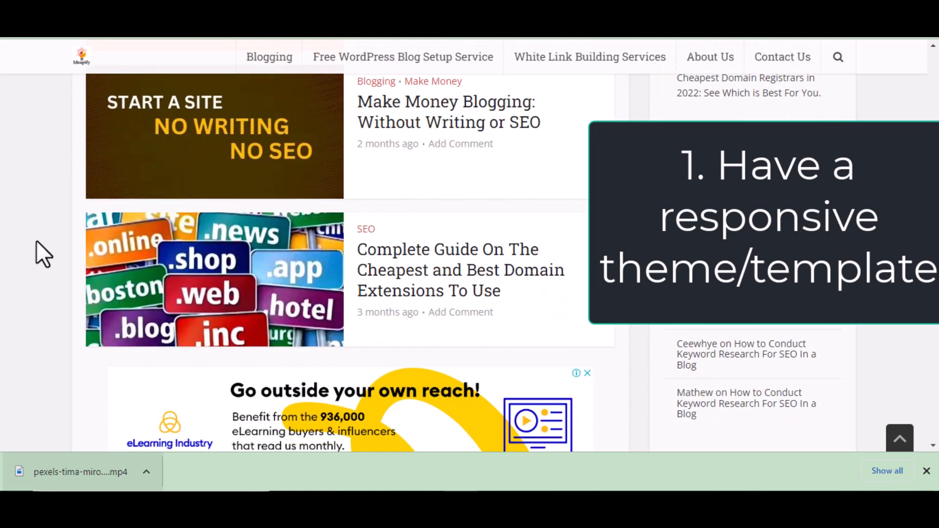
scroll("down", 3)
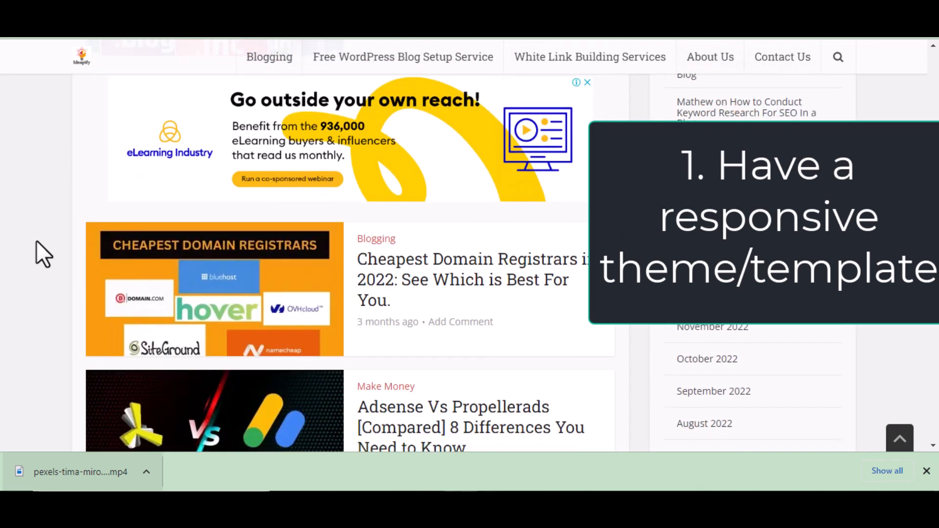
scroll("down", 3)
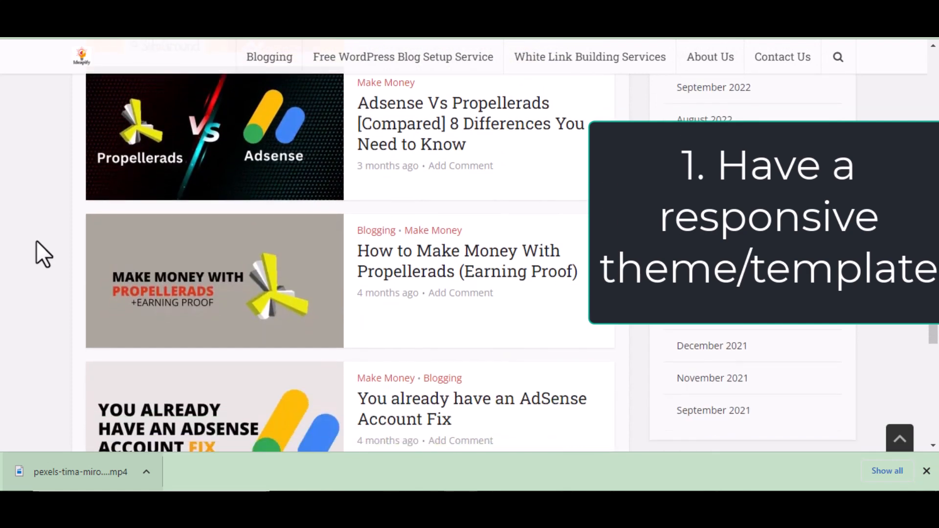
scroll("down", 3)
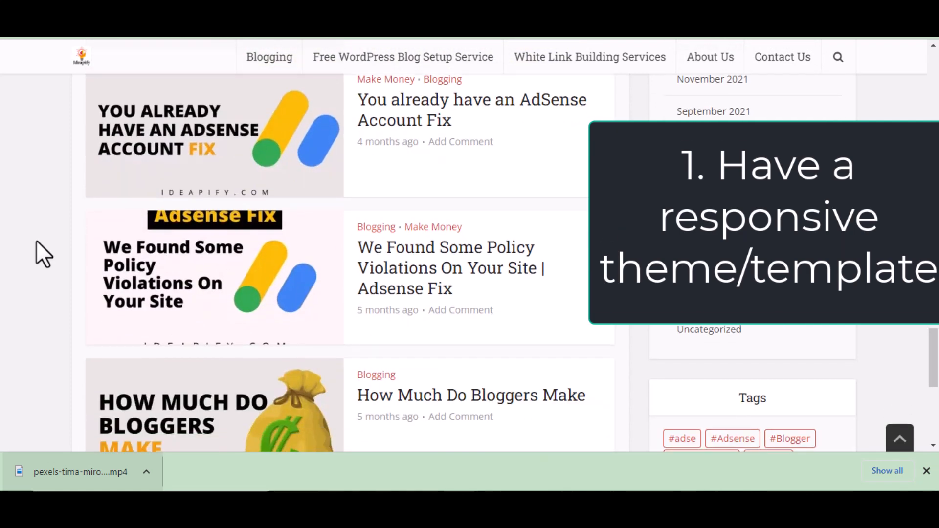
scroll("down", 3)
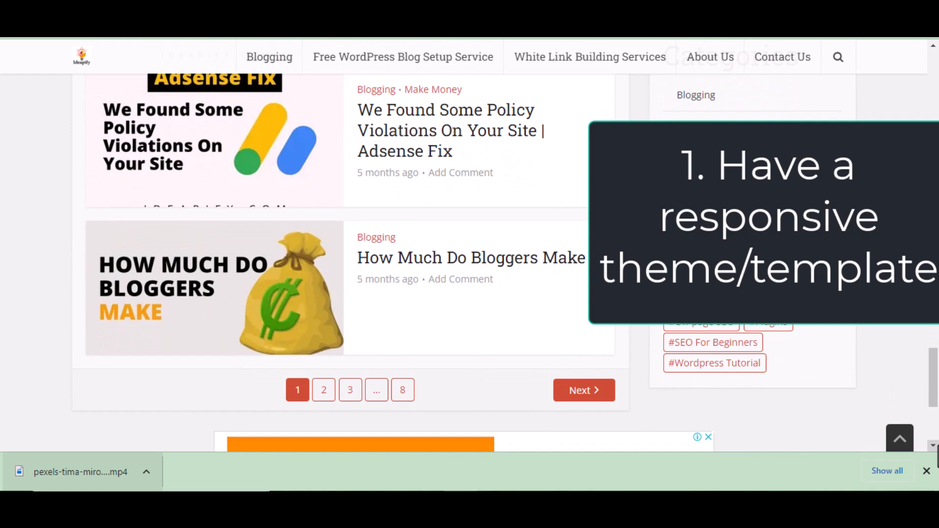
scroll("up", 3)
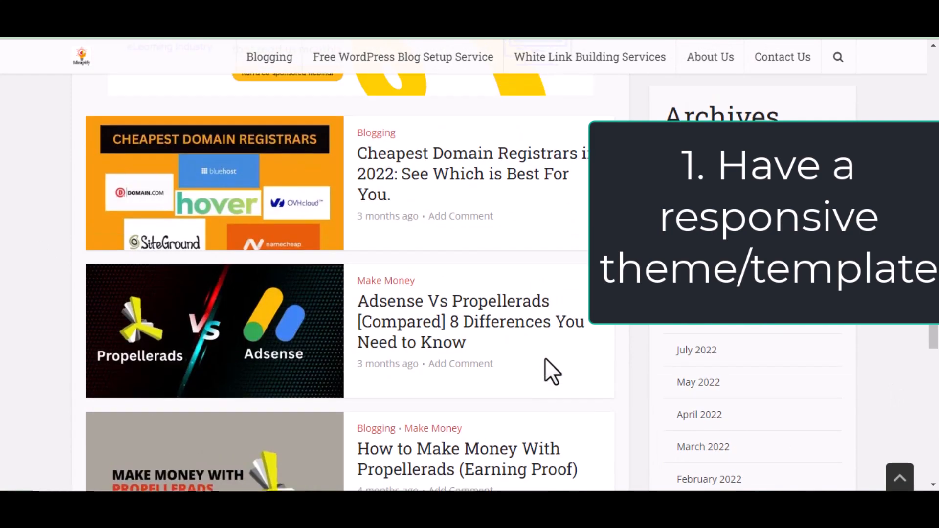
scroll("up", 3)
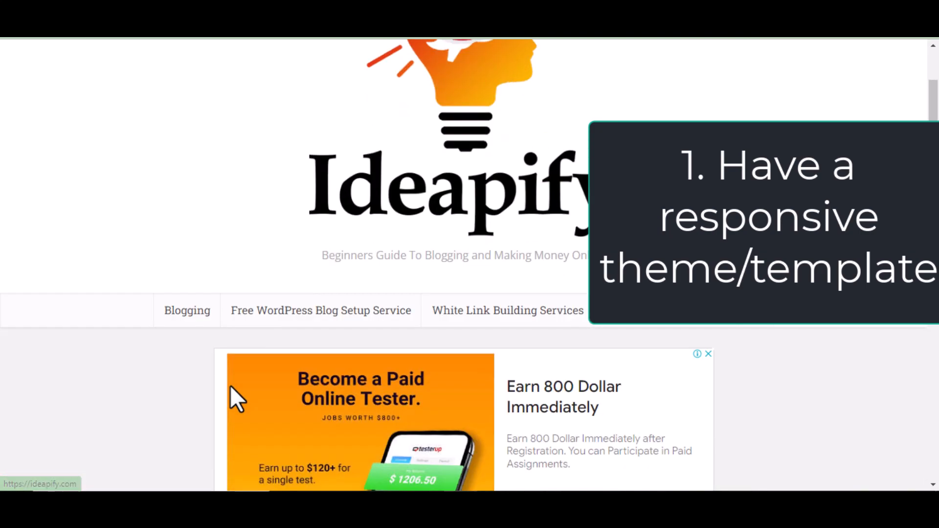
scroll("down", 3)
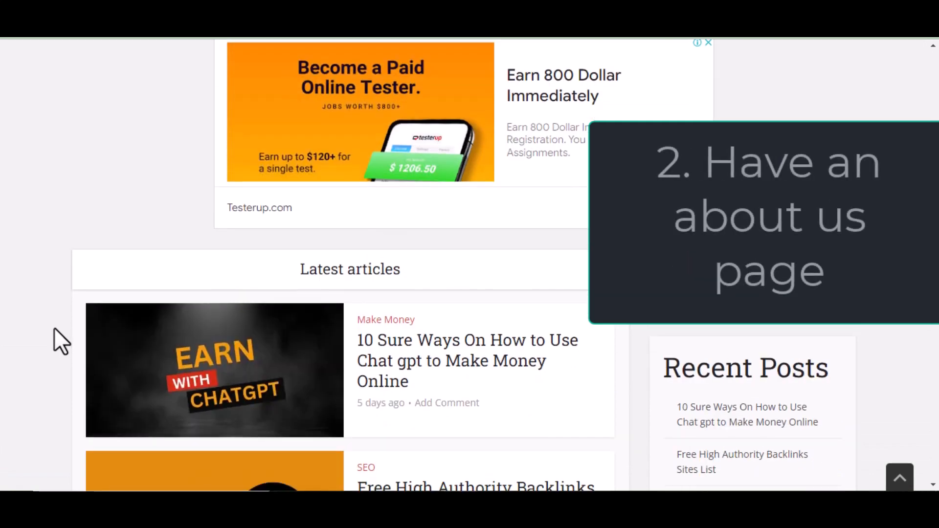
scroll("up", 3)
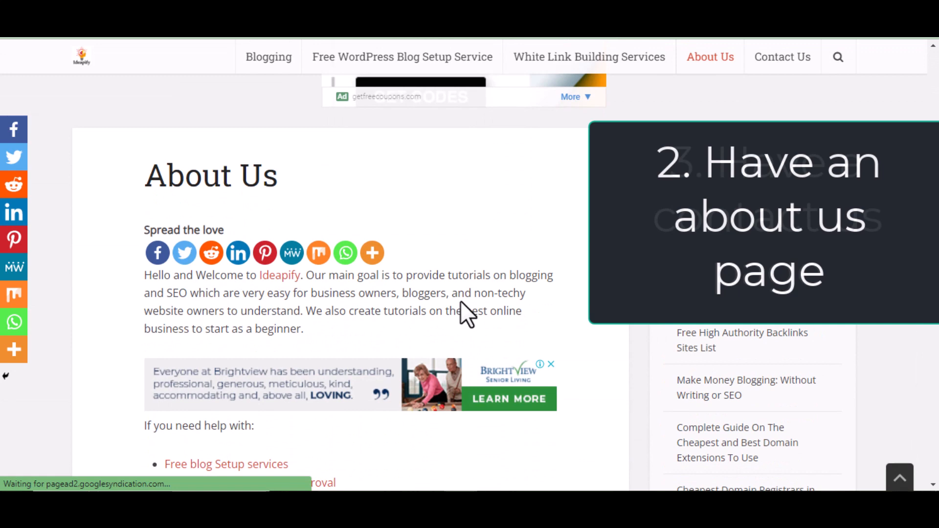
scroll("down", 3)
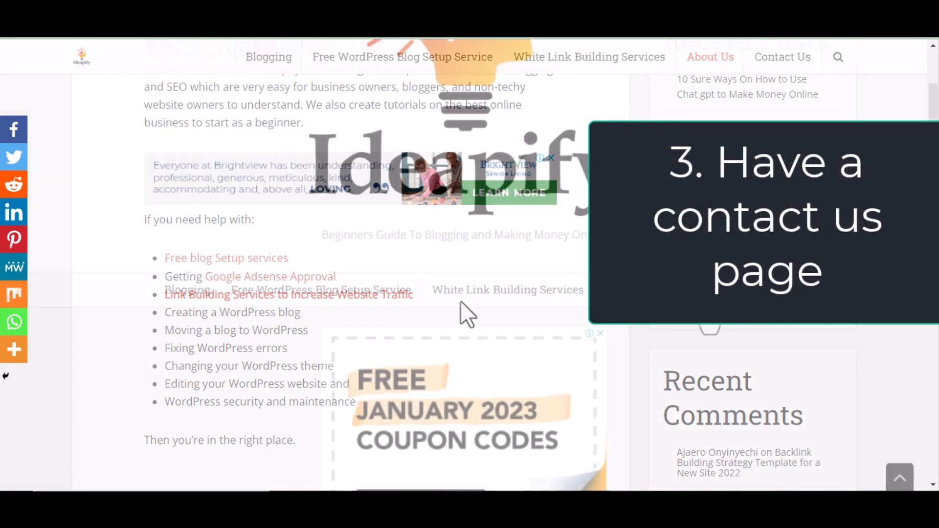
scroll("up", 3)
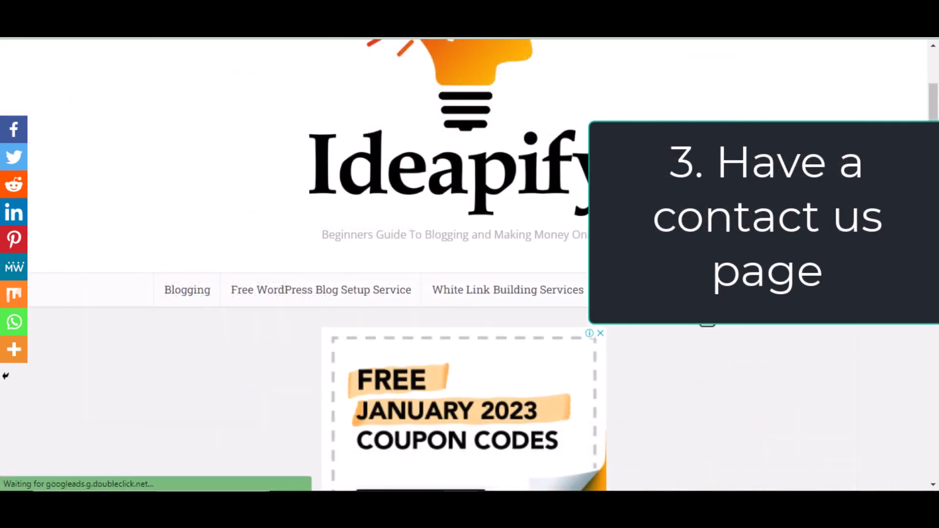
mouse_move(494, 192)
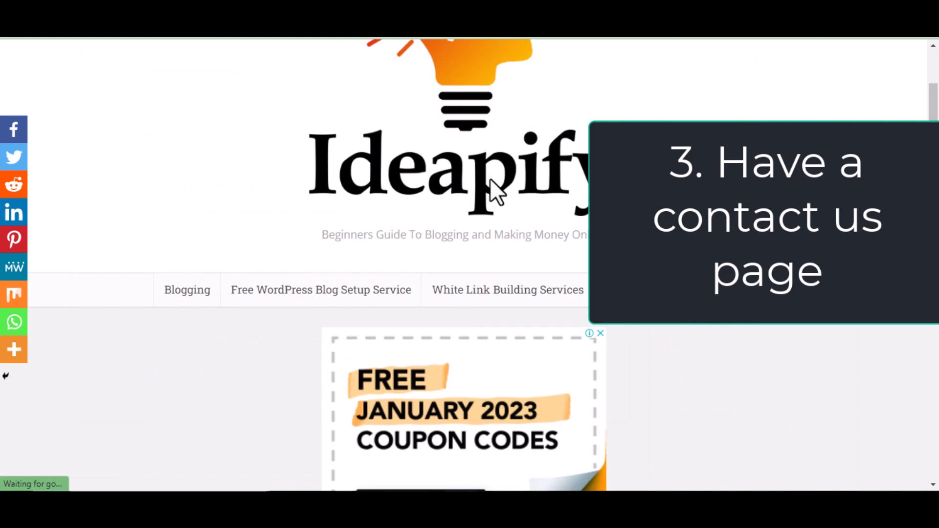
scroll("down", 3)
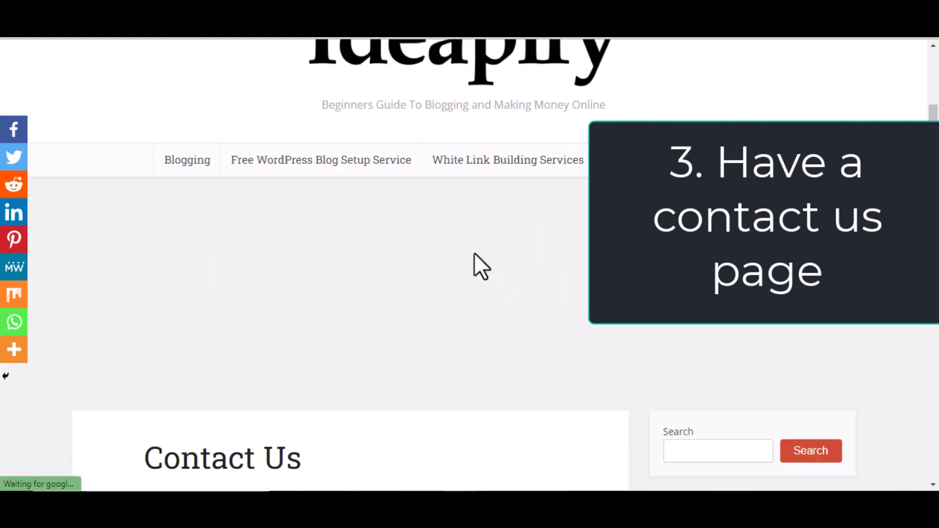
scroll("down", 3)
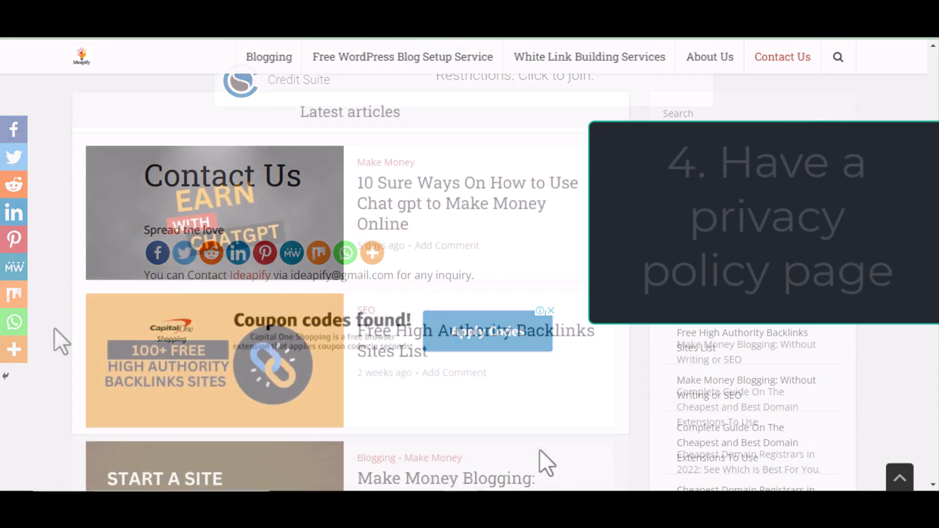
- Scroll the Ideapify article list down to its page links, closing the pop-up ad
scroll("down", 3)
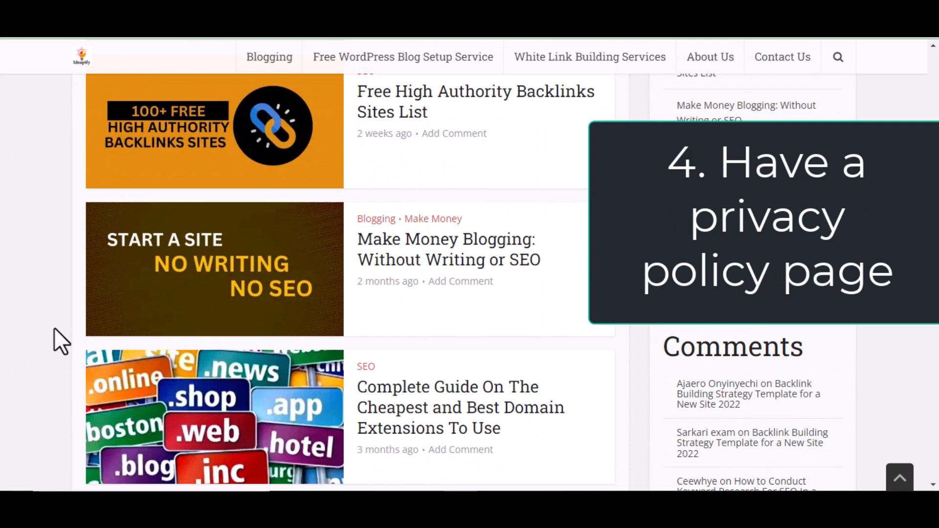
scroll("down", 3)
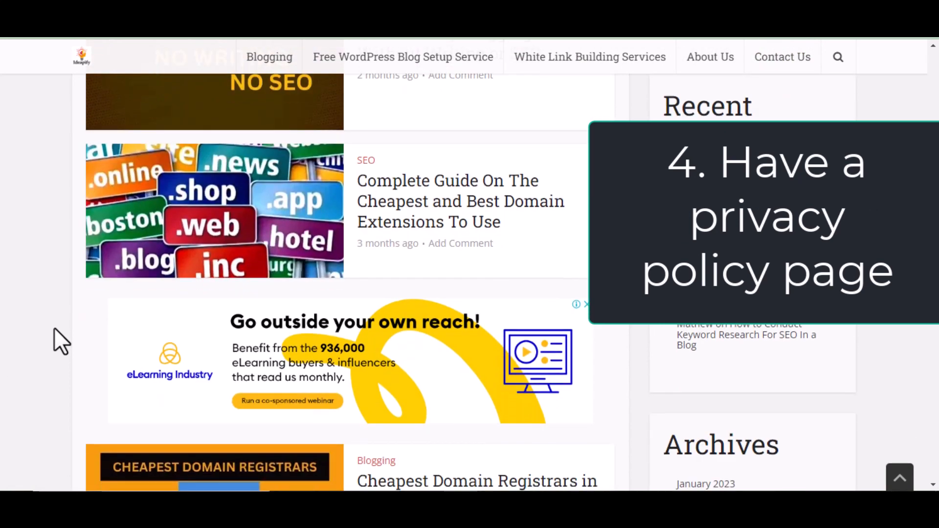
scroll("down", 3)
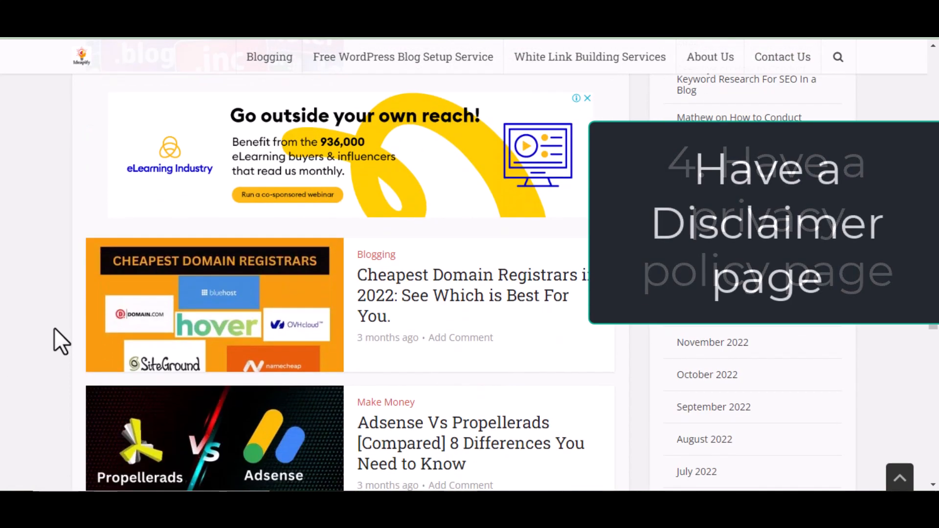
scroll("down", 3)
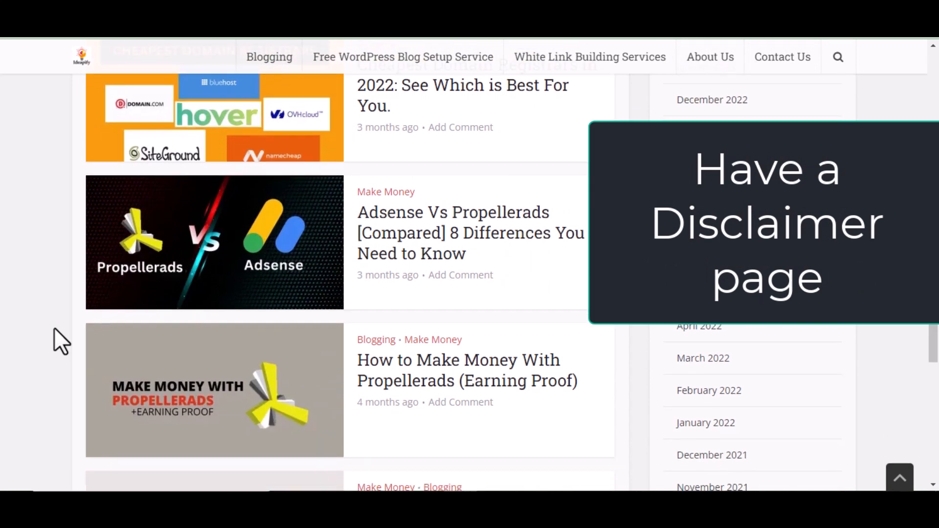
scroll("down", 3)
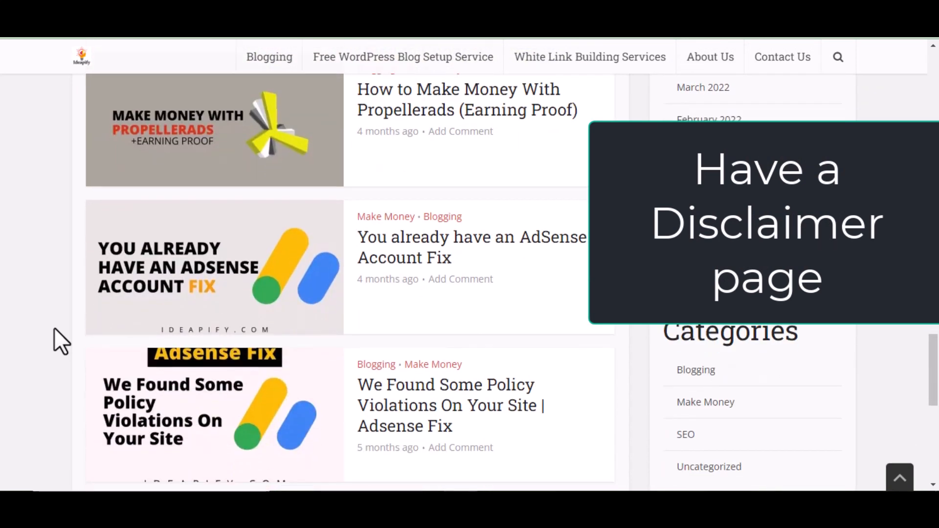
scroll("down", 3)
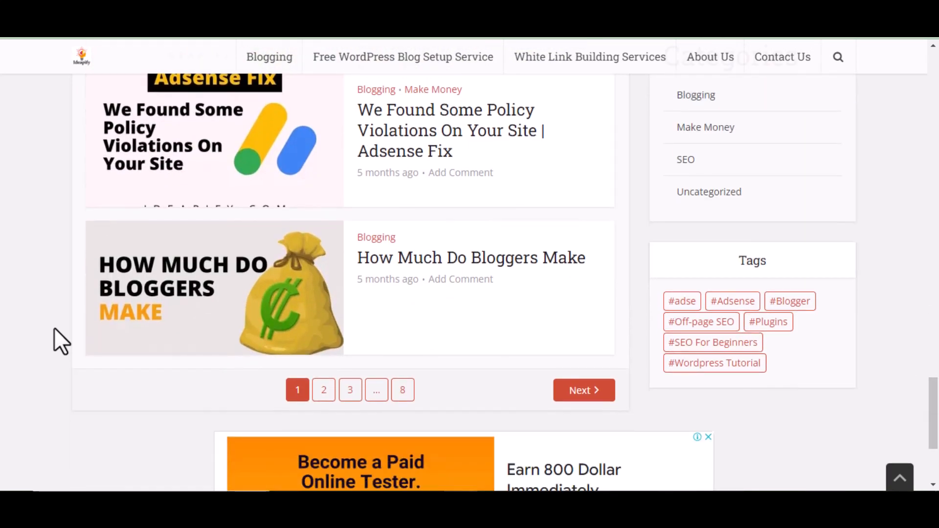
scroll("down", 3)
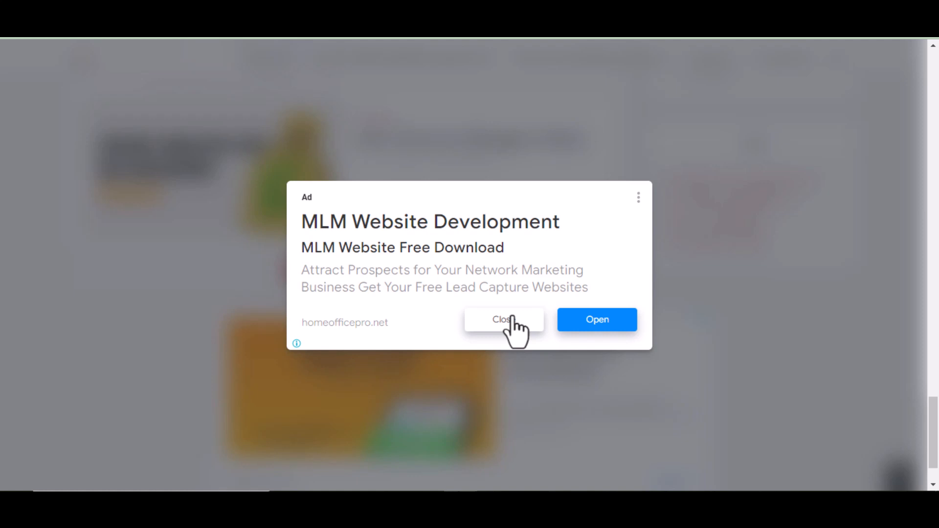
left_click(502, 320)
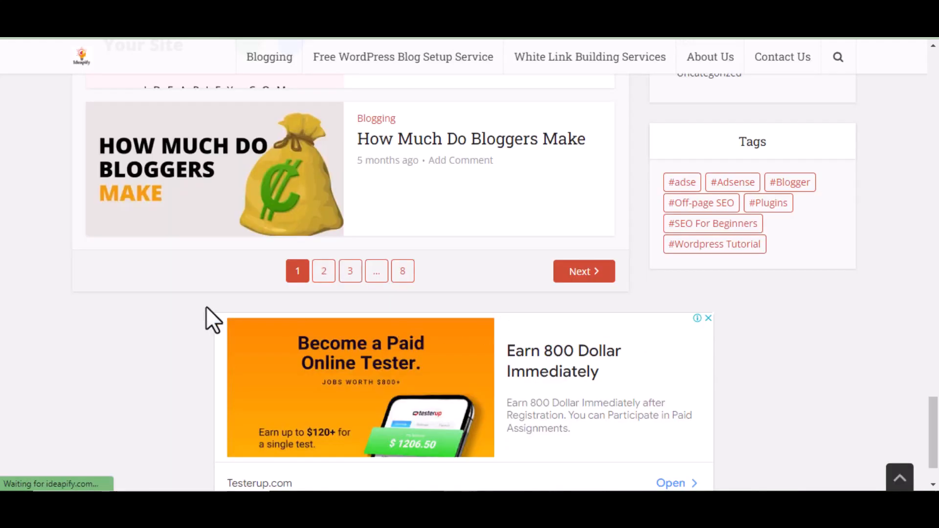
scroll("down", 3)
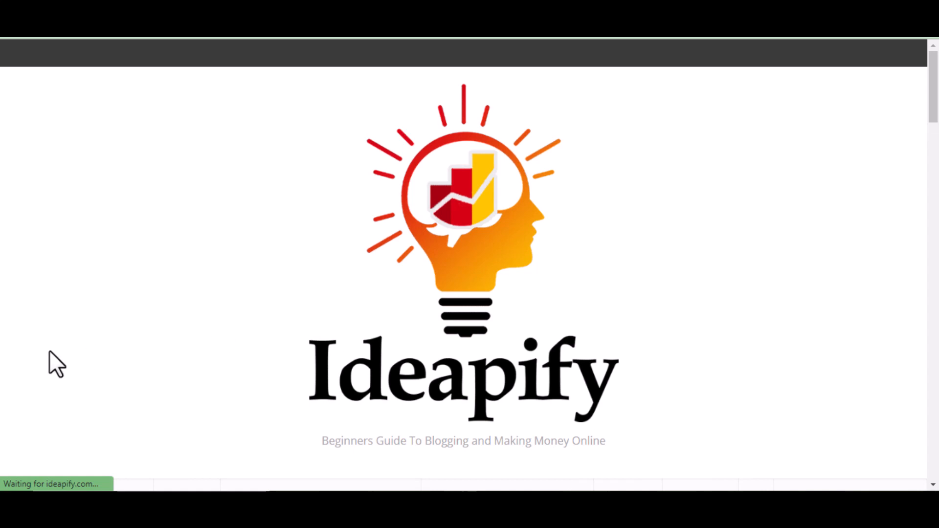
scroll("down", 3)
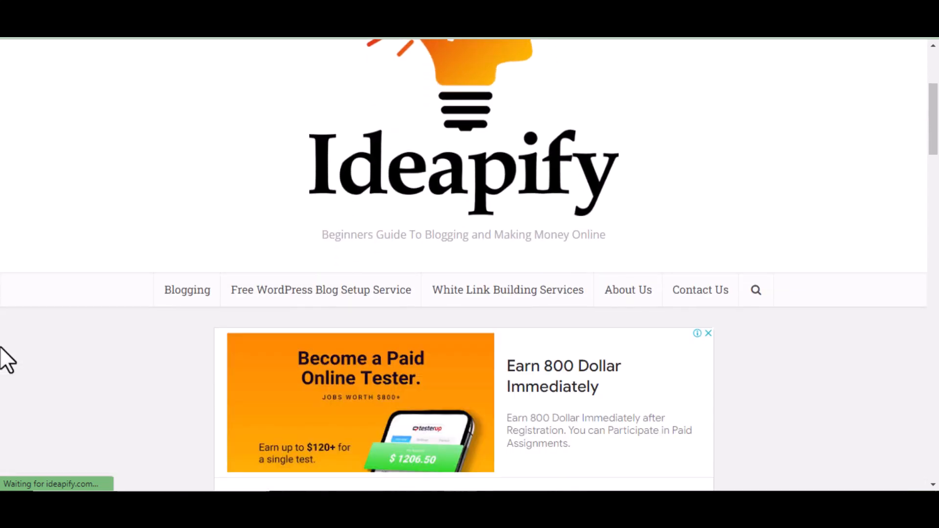
mouse_move(623, 341)
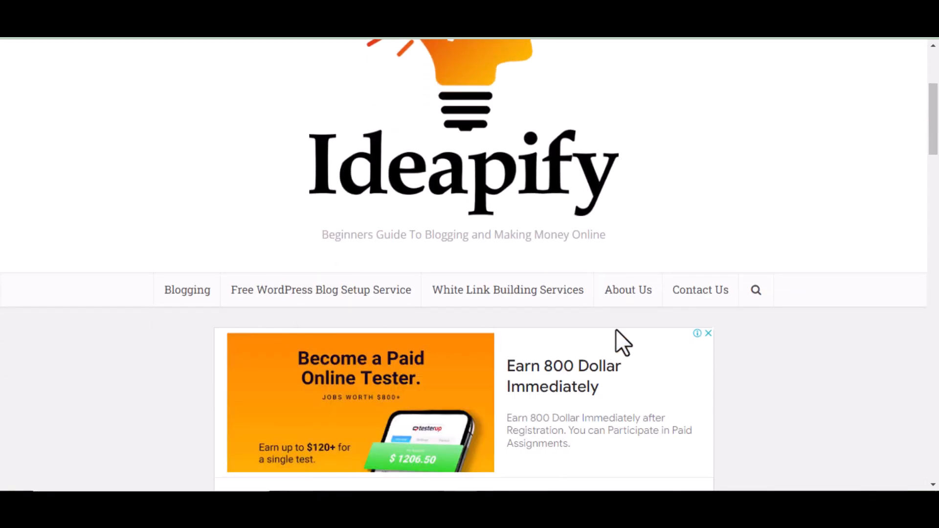
mouse_move(628, 290)
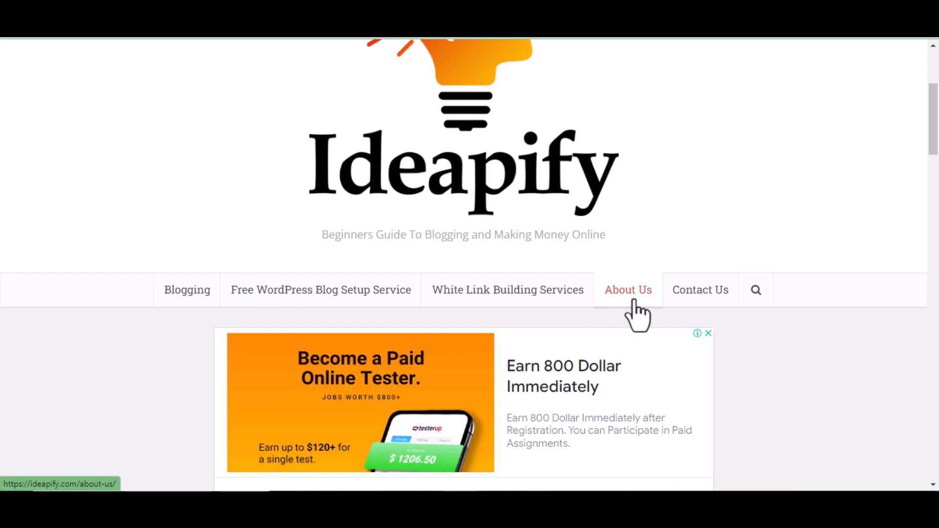
mouse_move(641, 326)
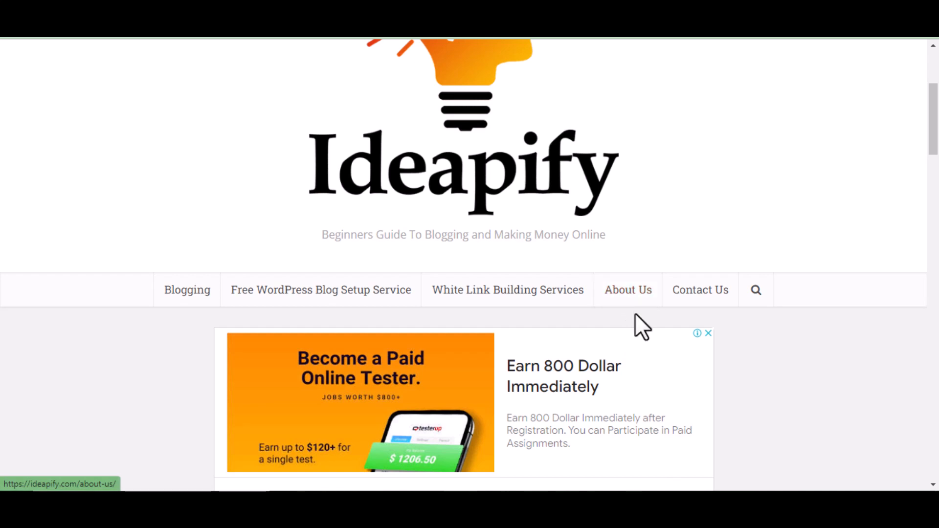
mouse_move(650, 333)
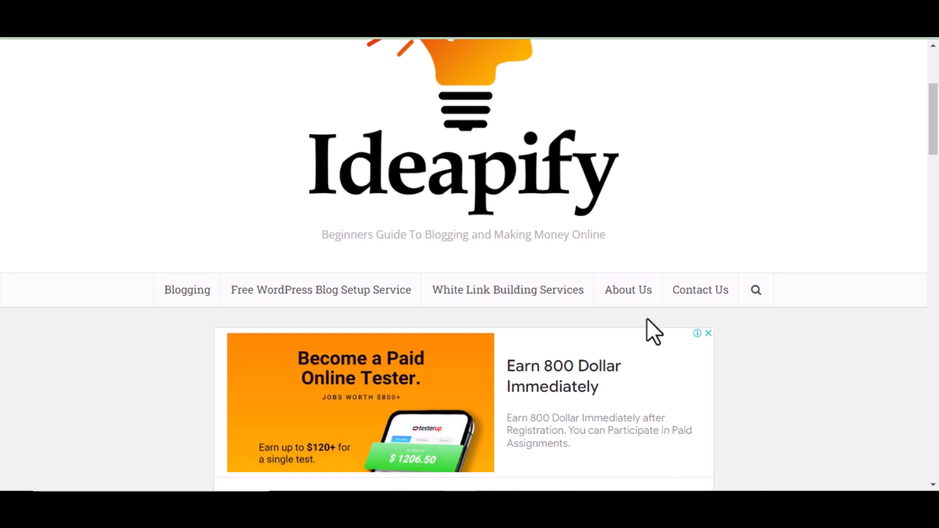
mouse_move(700, 291)
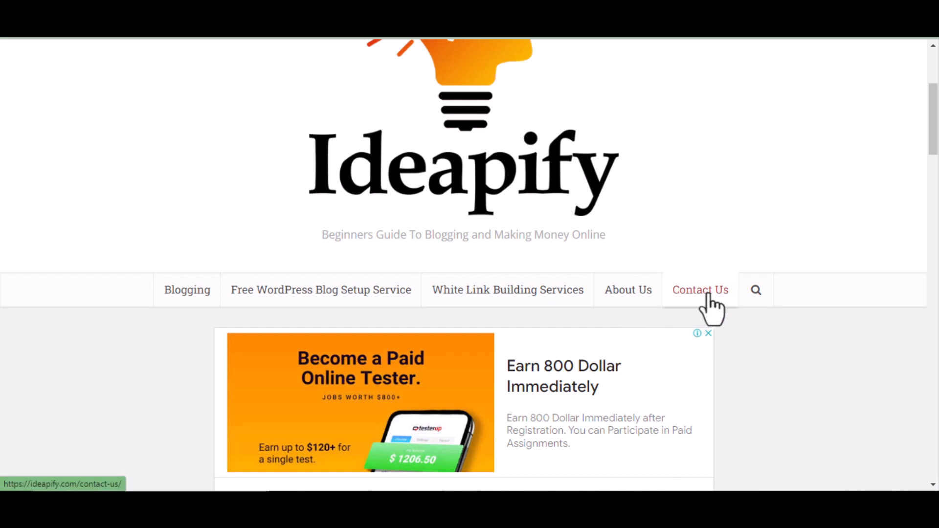
- Scroll to the Blogging posts showing '6 Tricks On How To Get Google Adsense Approval Fast'
scroll("down", 3)
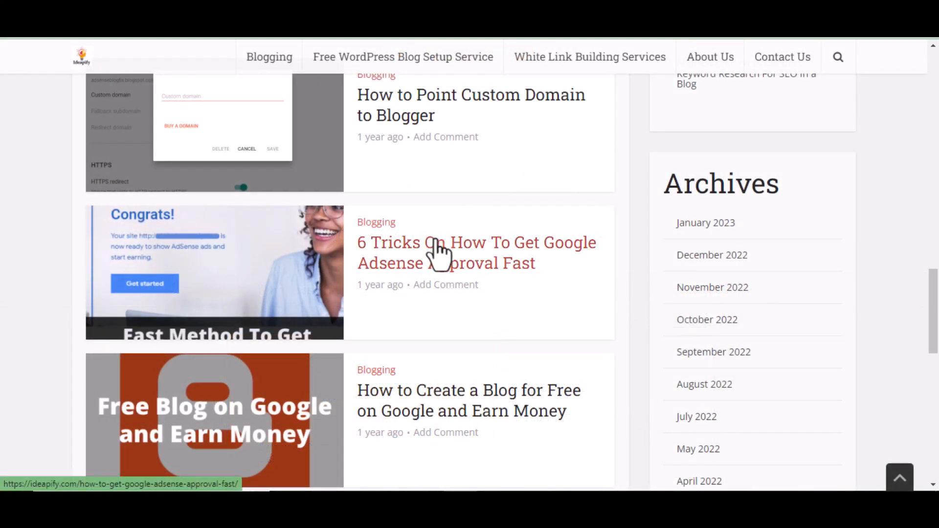
mouse_move(583, 329)
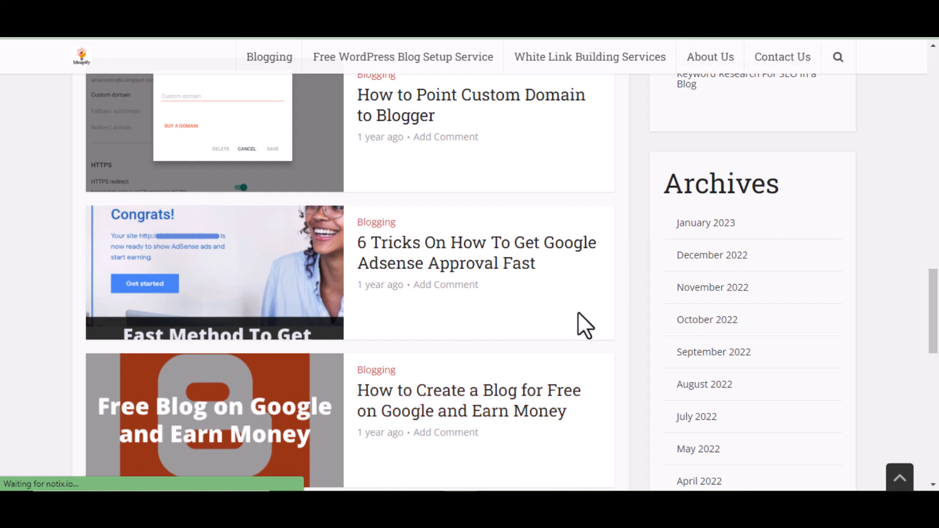
scroll("up", 3)
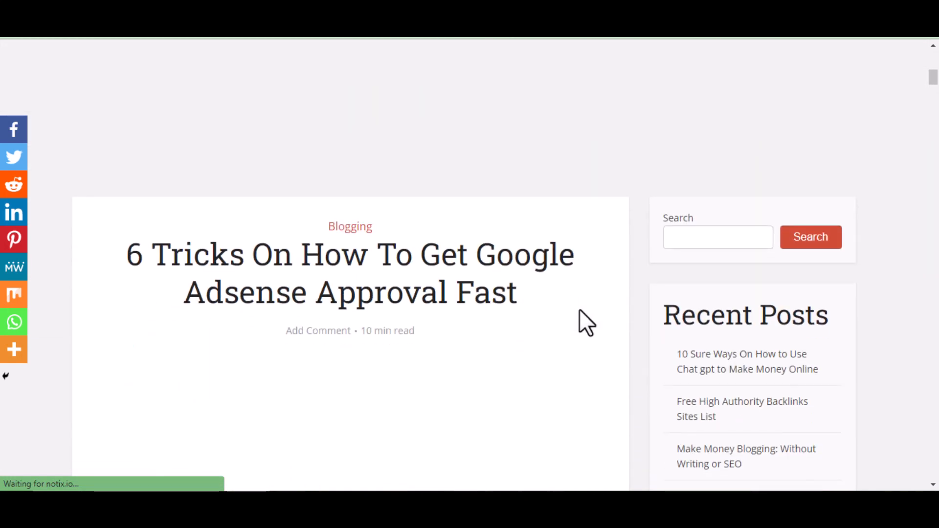
scroll("down", 3)
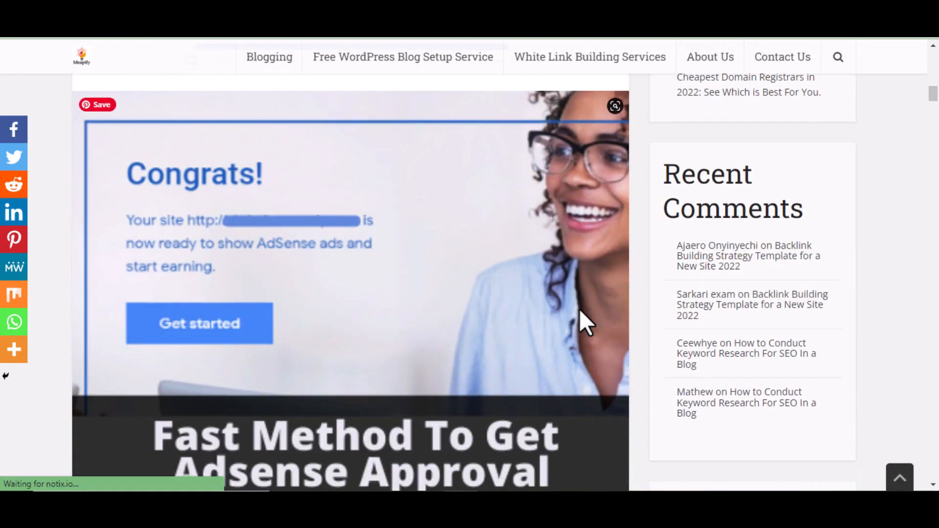
scroll("down", 3)
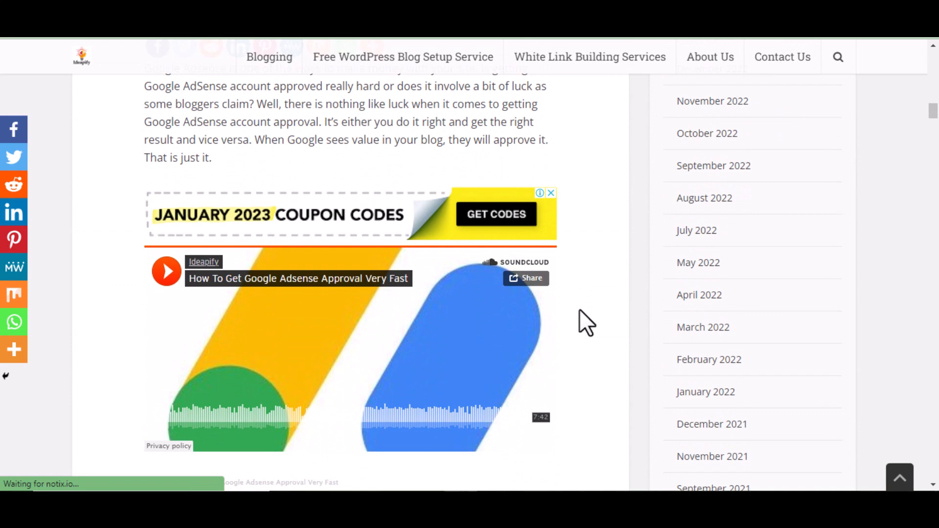
scroll("down", 3)
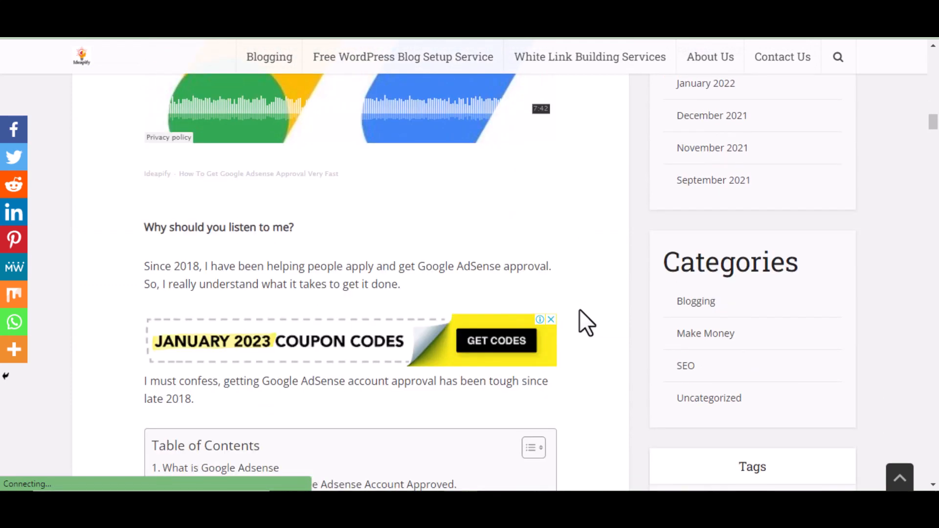
scroll("down", 3)
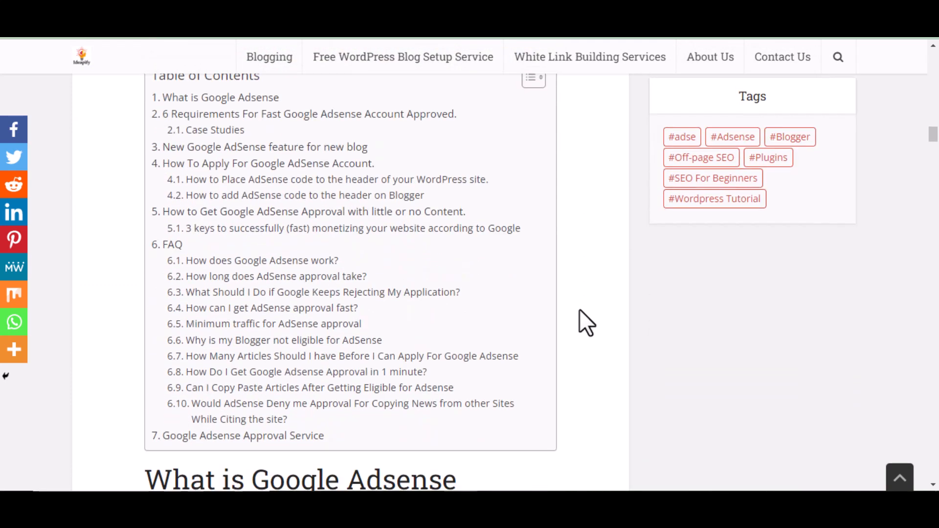
scroll("down", 3)
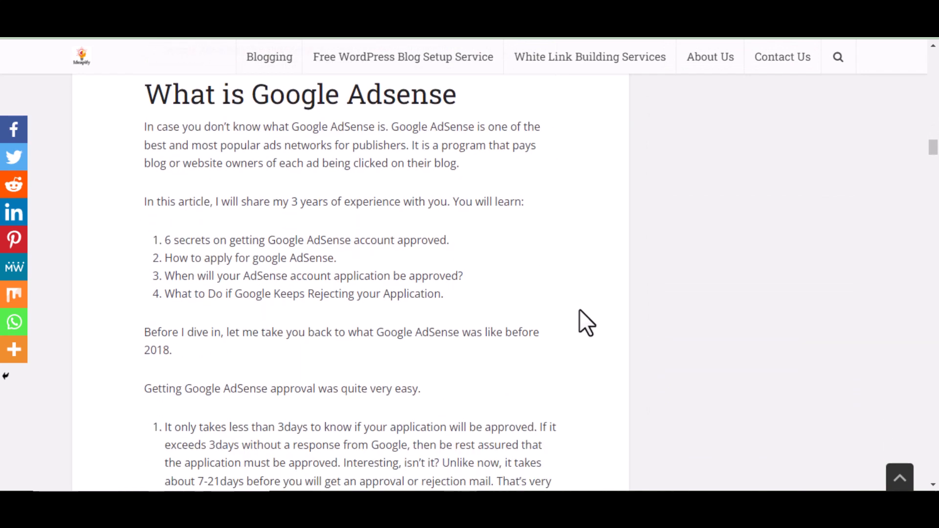
scroll("down", 3)
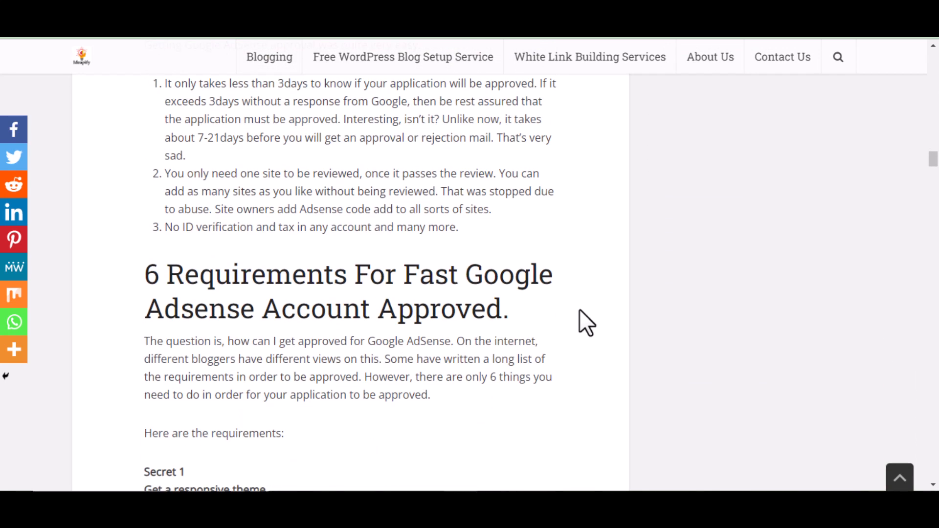
scroll("down", 3)
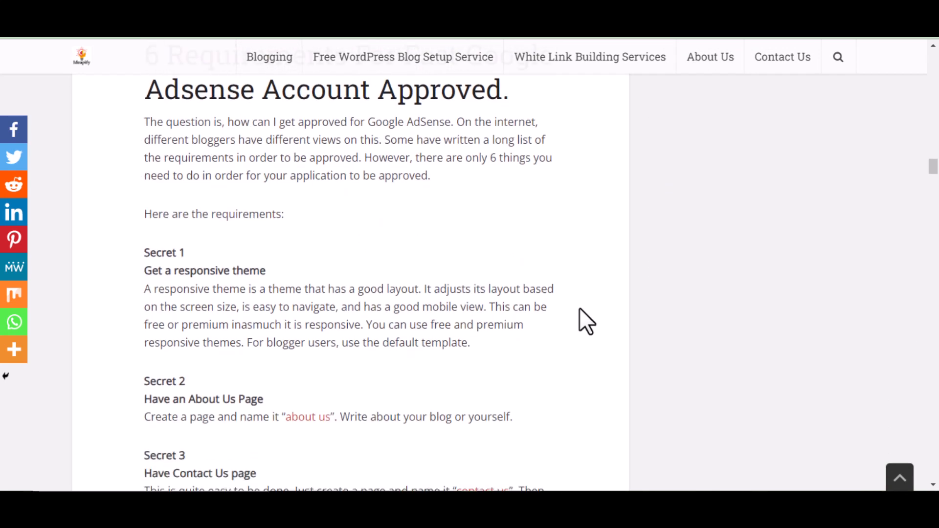
scroll("down", 3)
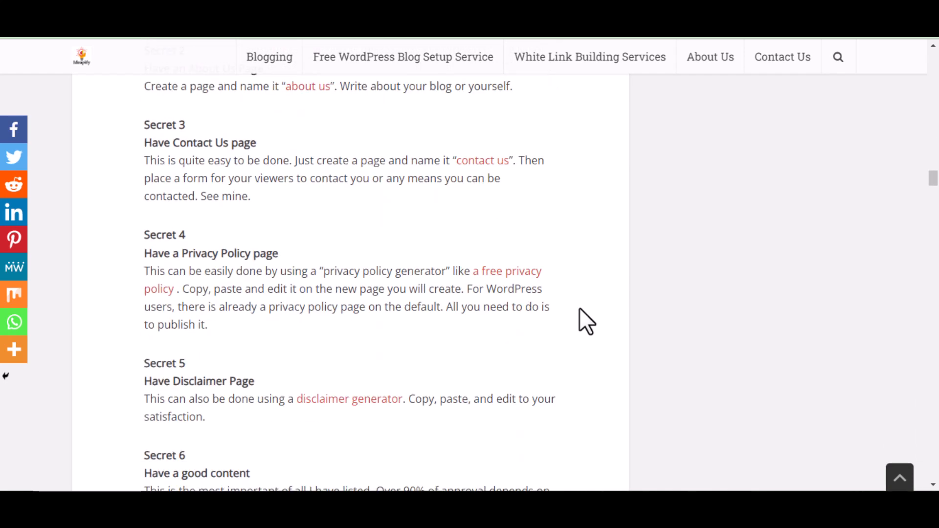
scroll("down", 3)
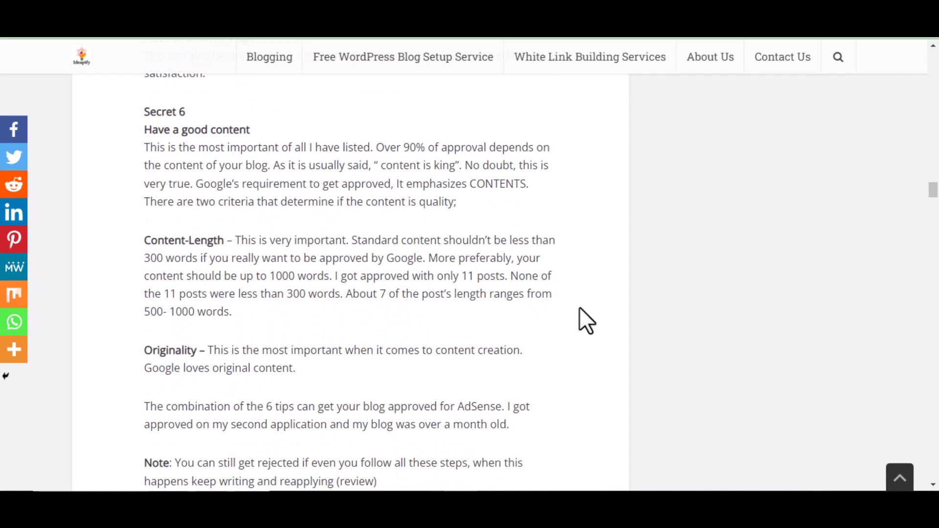
scroll("down", 3)
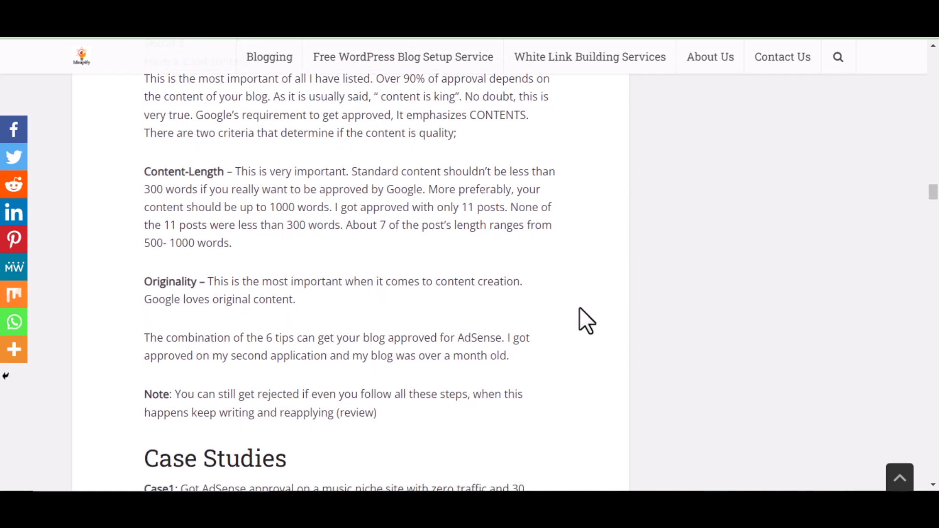
scroll("down", 3)
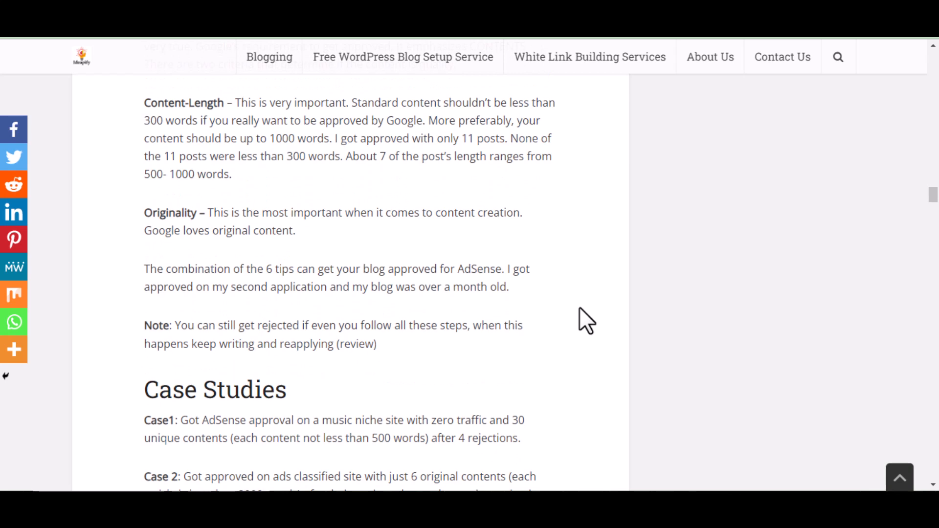
scroll("down", 3)
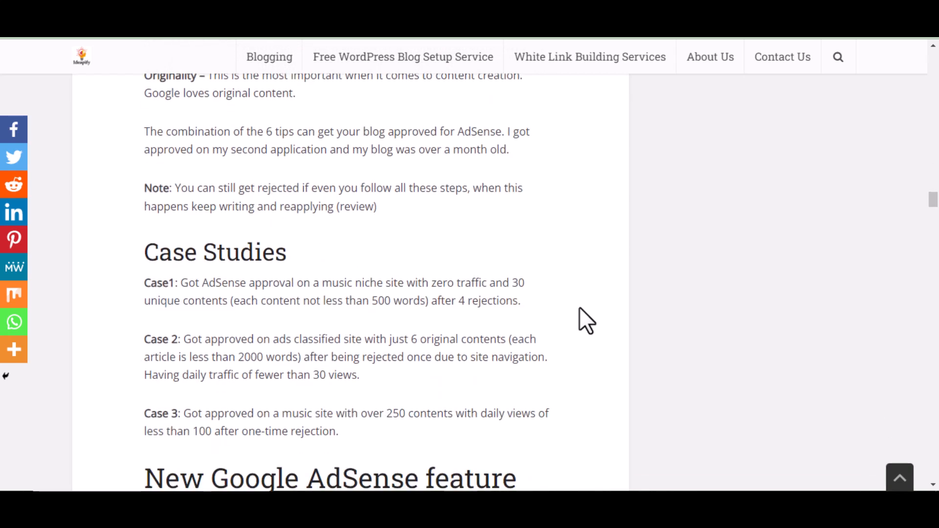
scroll("down", 3)
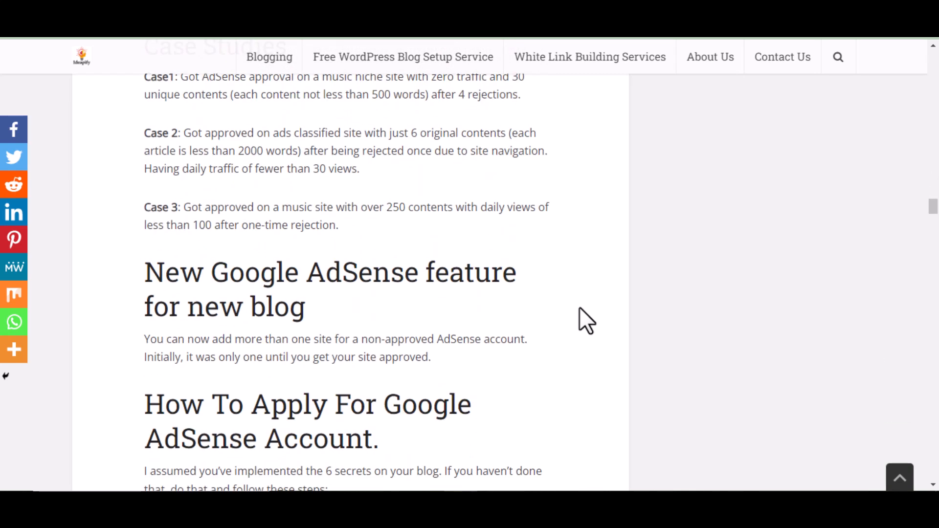
scroll("down", 3)
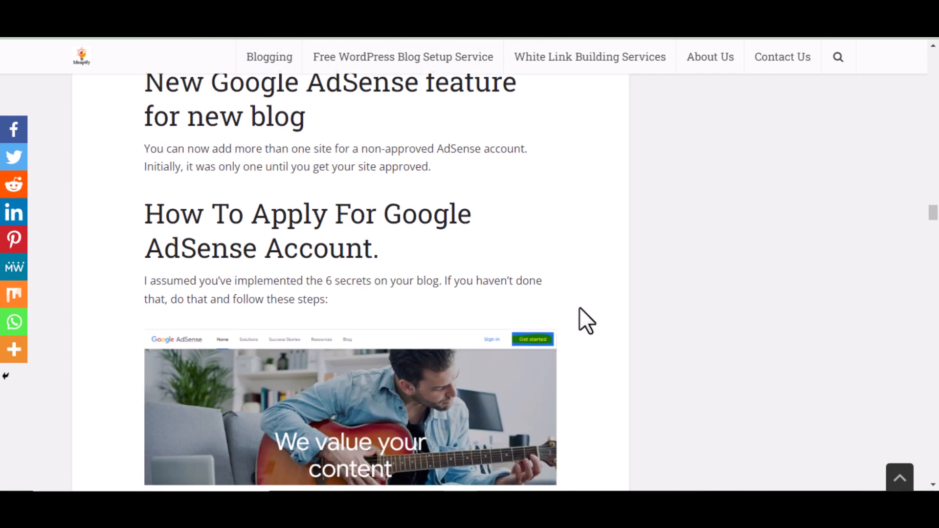
scroll("up", 3)
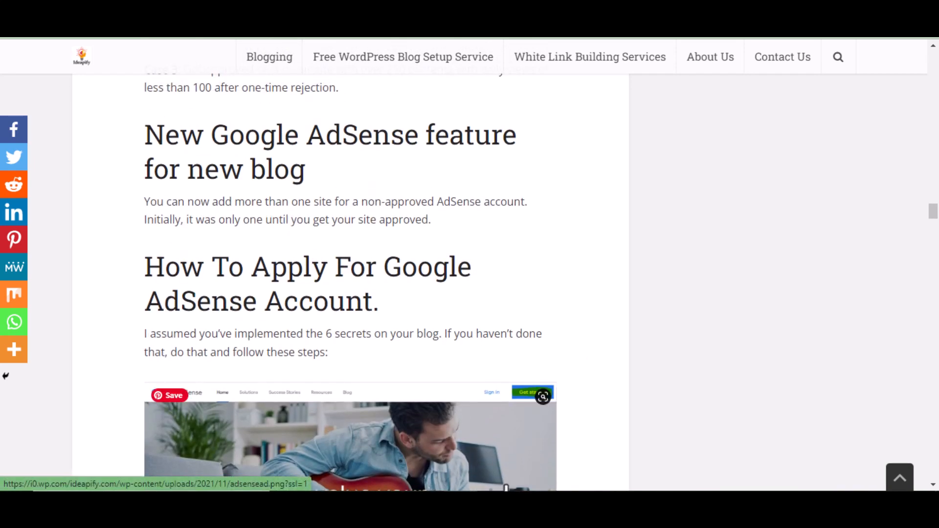
mouse_move(392, 72)
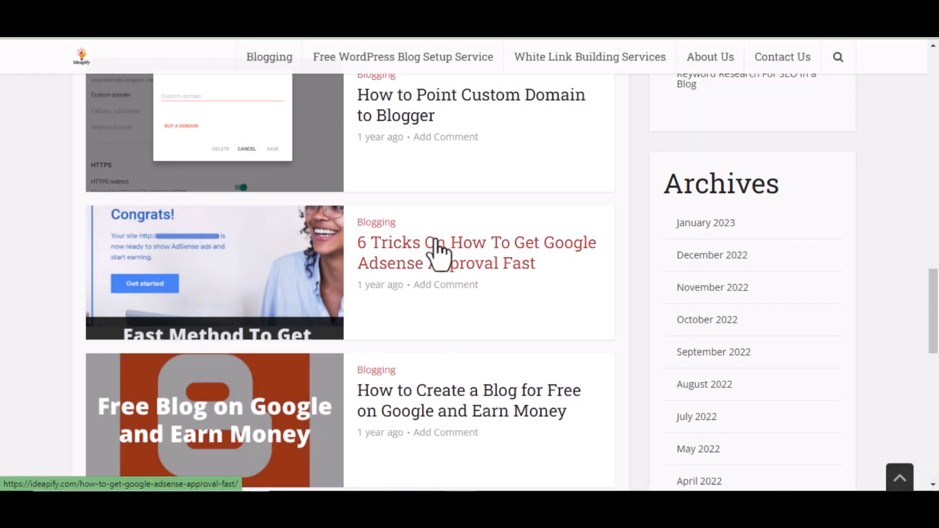
mouse_move(468, 400)
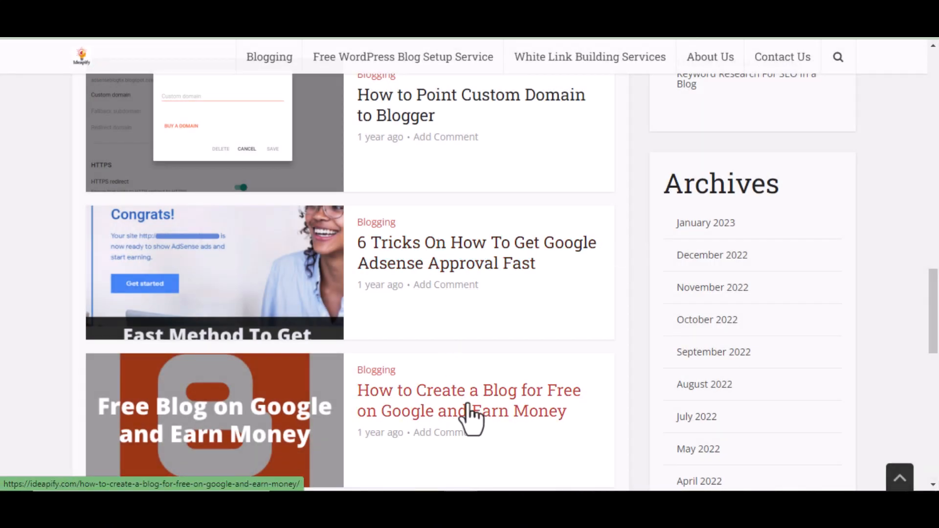
mouse_move(584, 326)
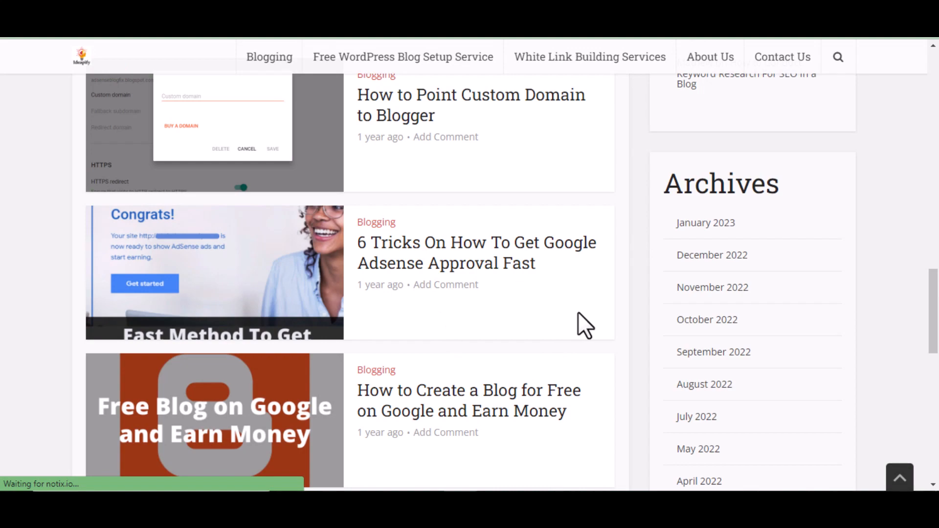
scroll("up", 3)
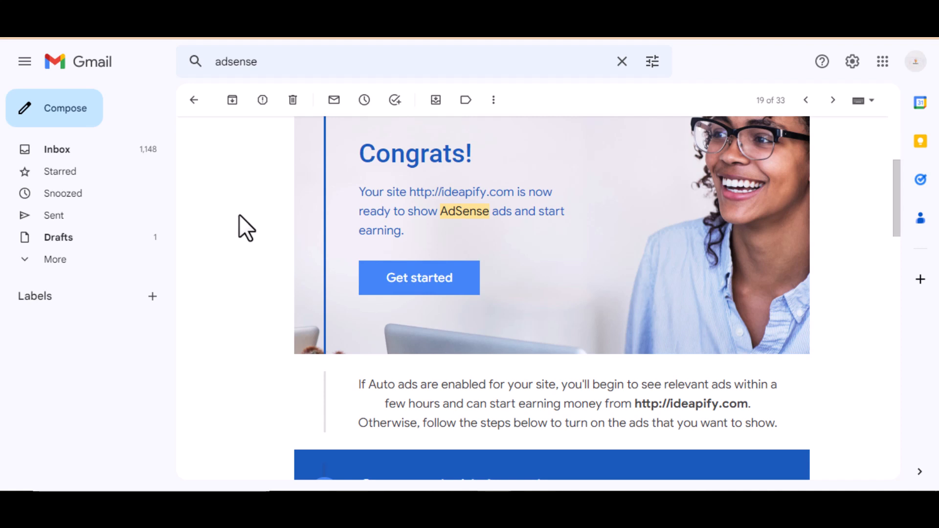
mouse_move(900, 286)
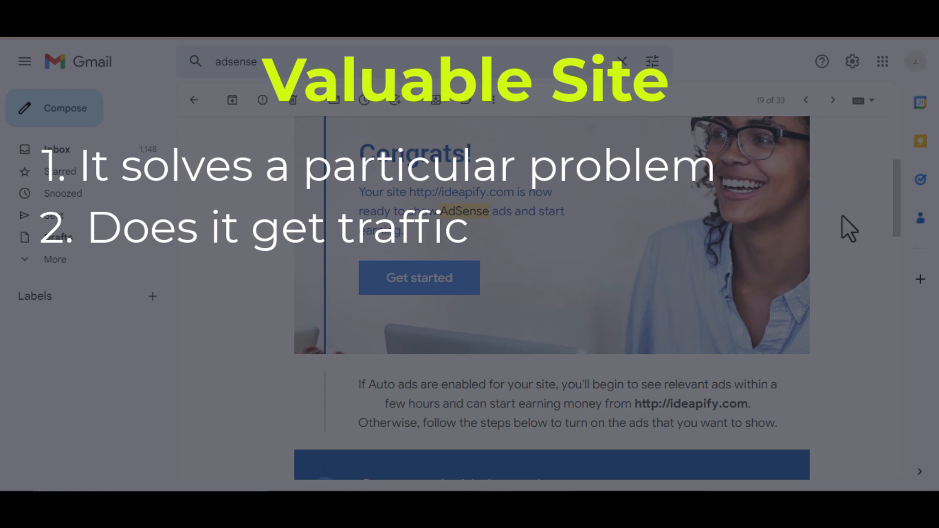
mouse_move(841, 257)
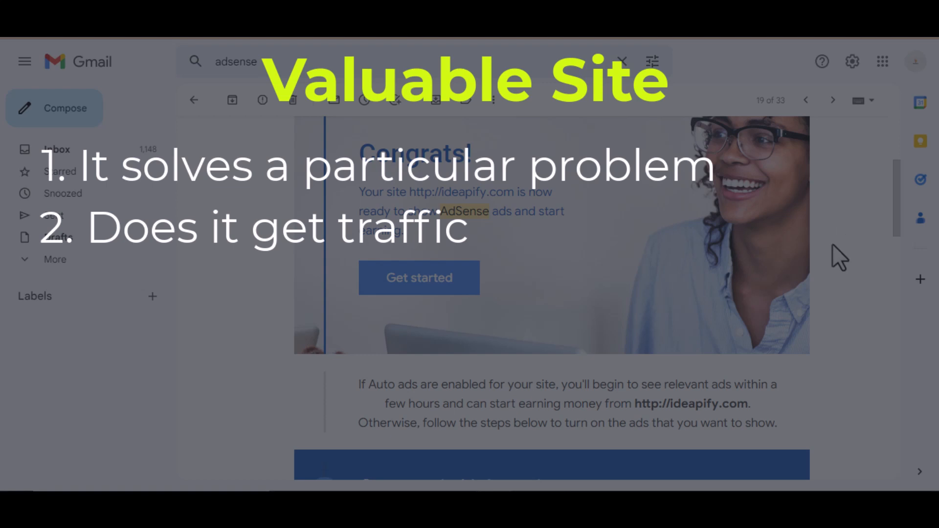
mouse_move(903, 453)
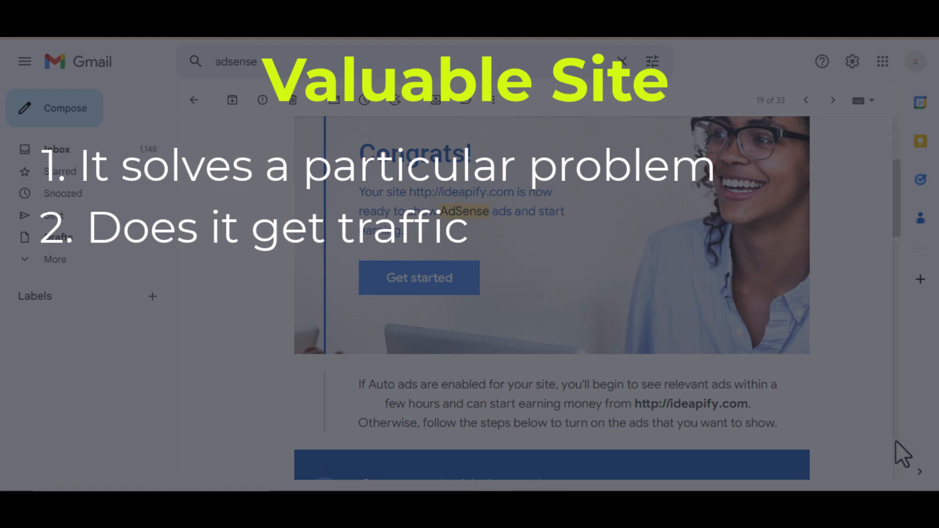
mouse_move(537, 488)
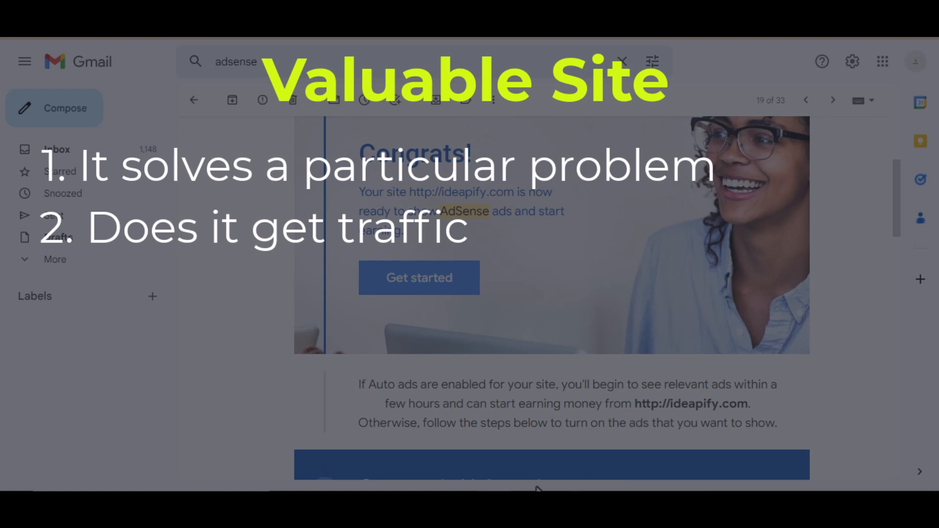
mouse_move(434, 180)
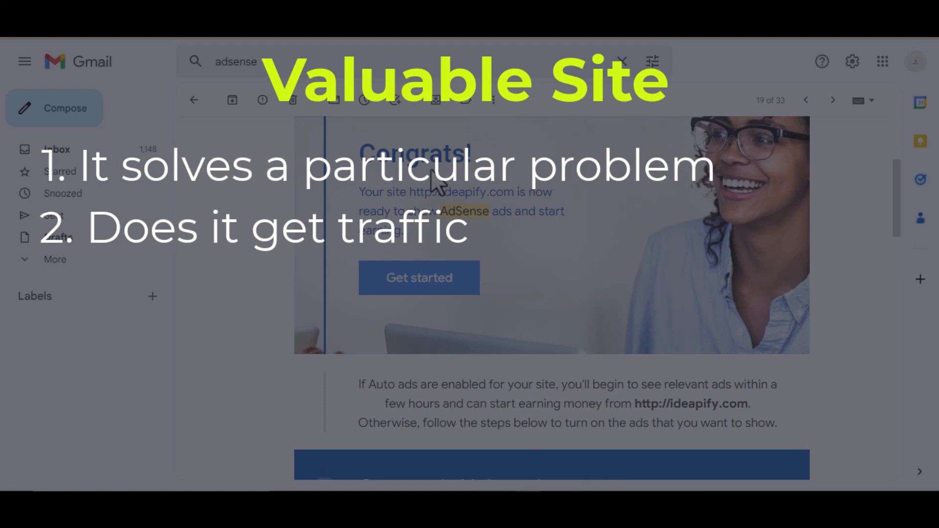
mouse_move(245, 233)
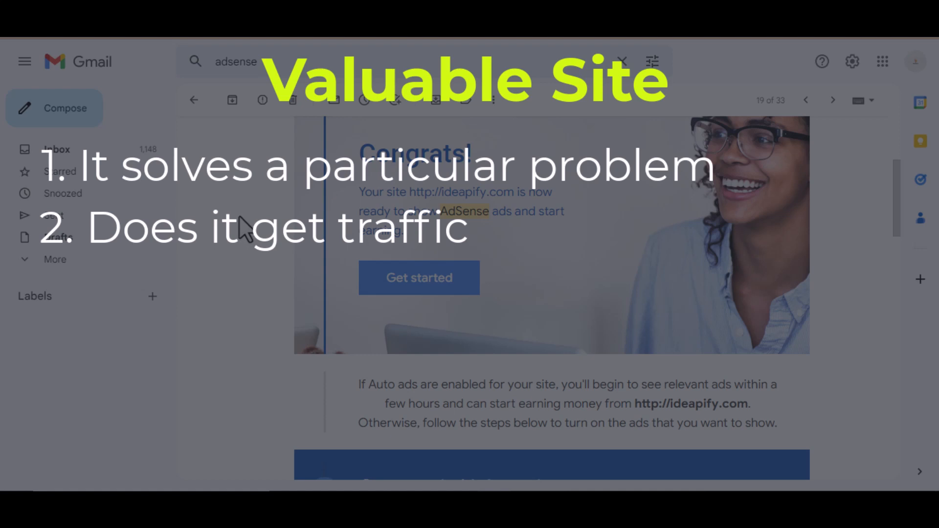
mouse_move(897, 284)
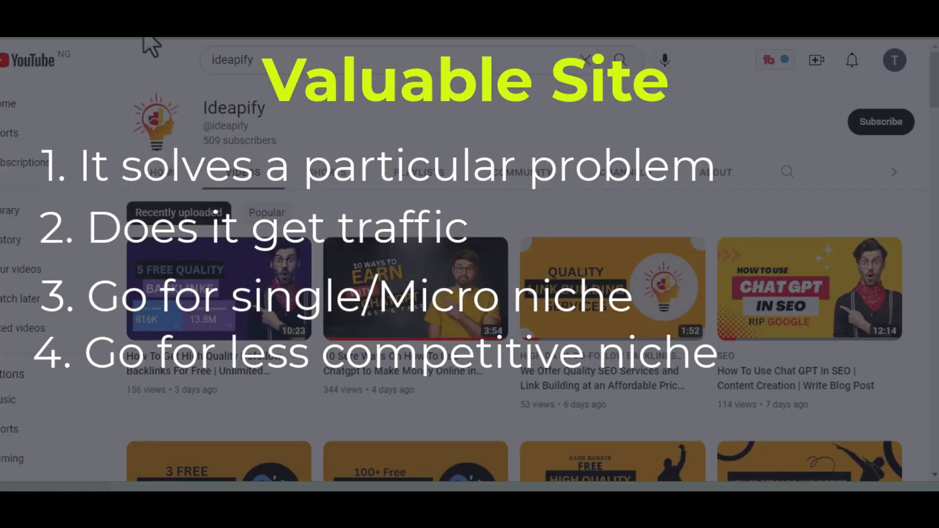
- Scroll the Ideapify channel's Videos tab down to older backlink tutorials
scroll("down", 3)
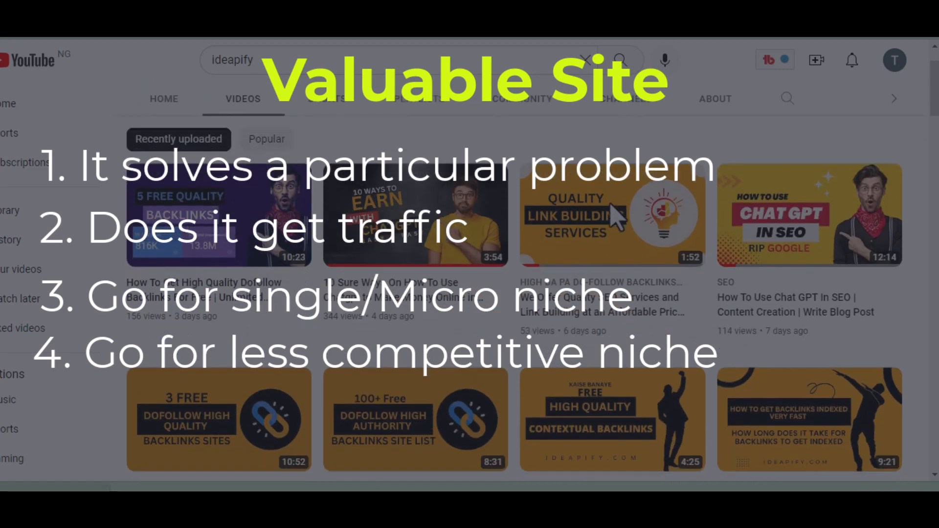
scroll("down", 3)
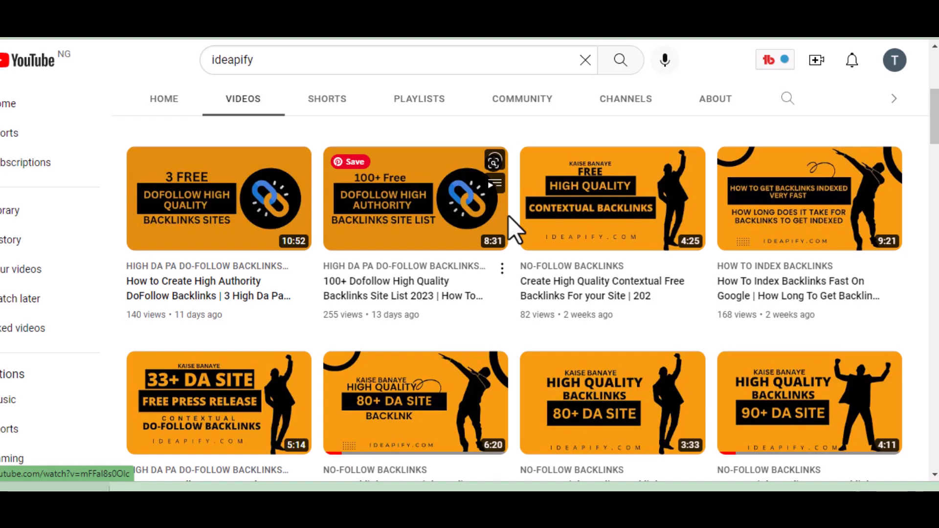
mouse_move(516, 230)
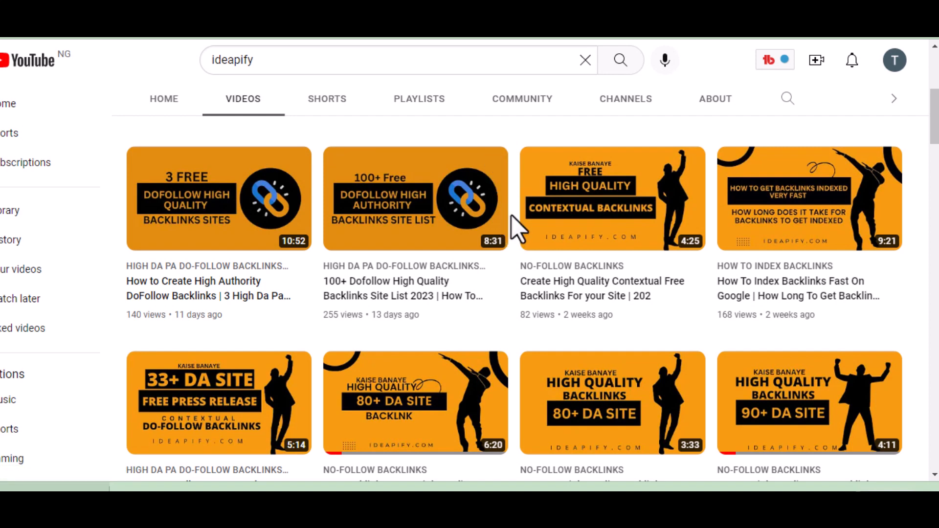
- Scroll further down the uploads to the Wikipedia backlink tutorials from three months ago
scroll("down", 3)
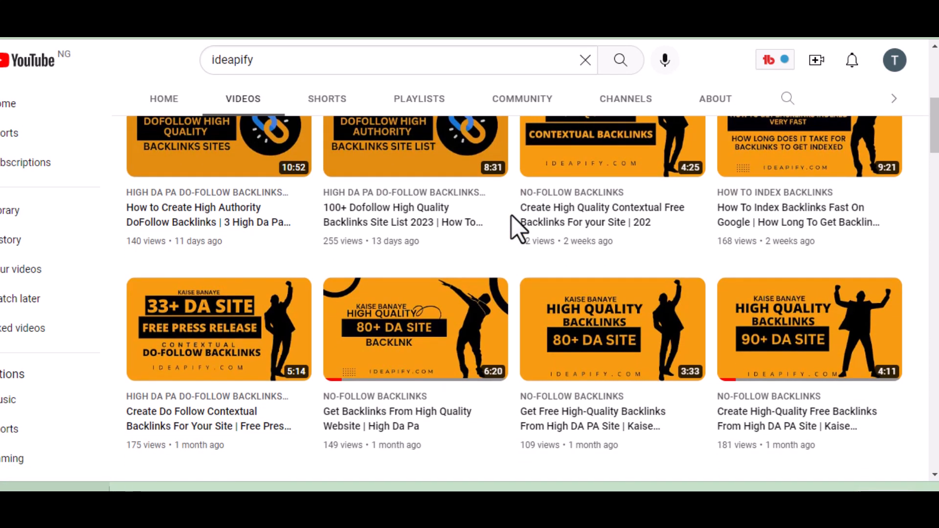
scroll("down", 3)
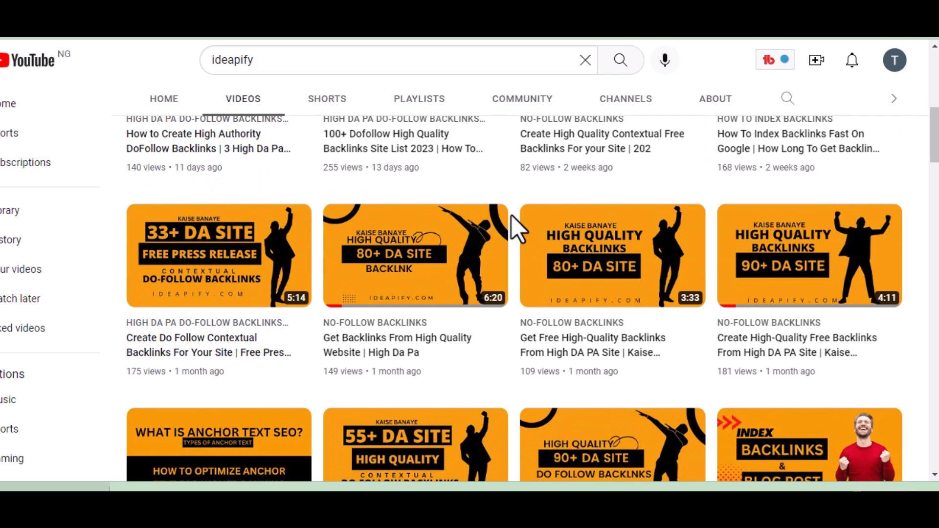
scroll("down", 3)
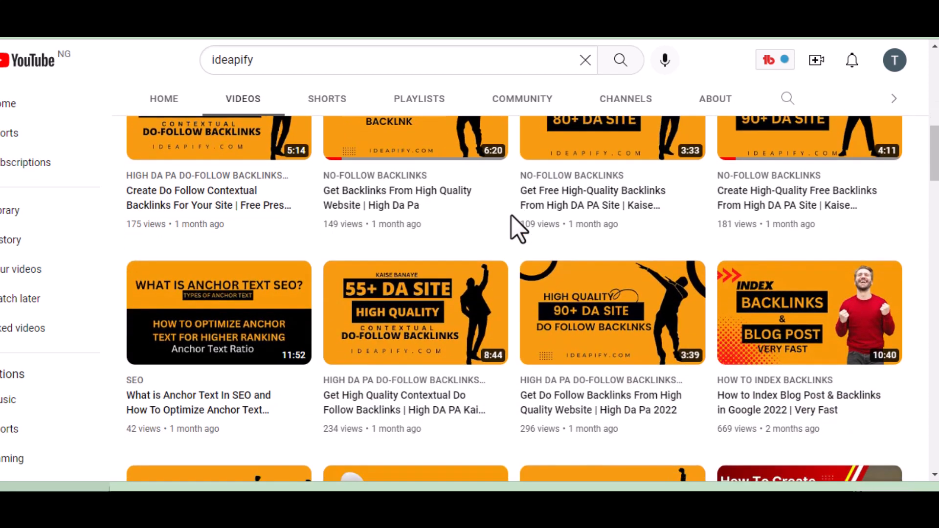
scroll("down", 3)
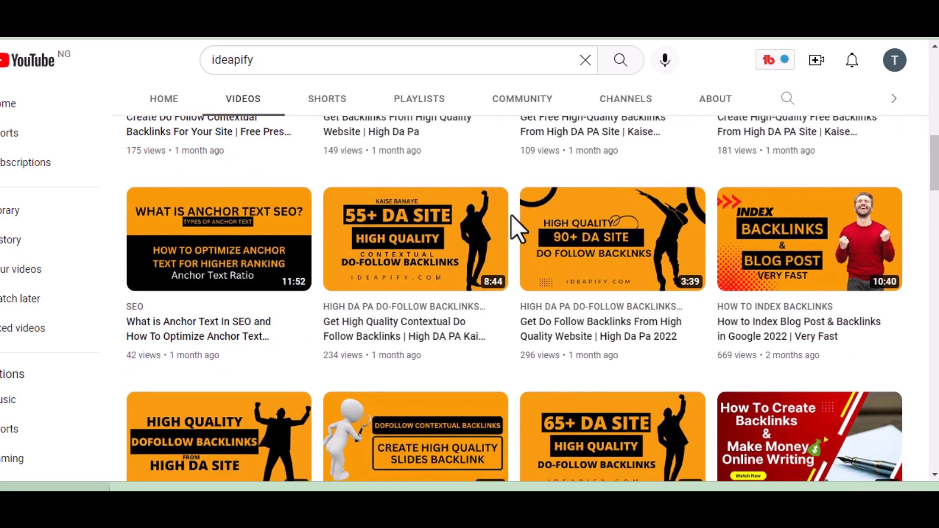
scroll("down", 3)
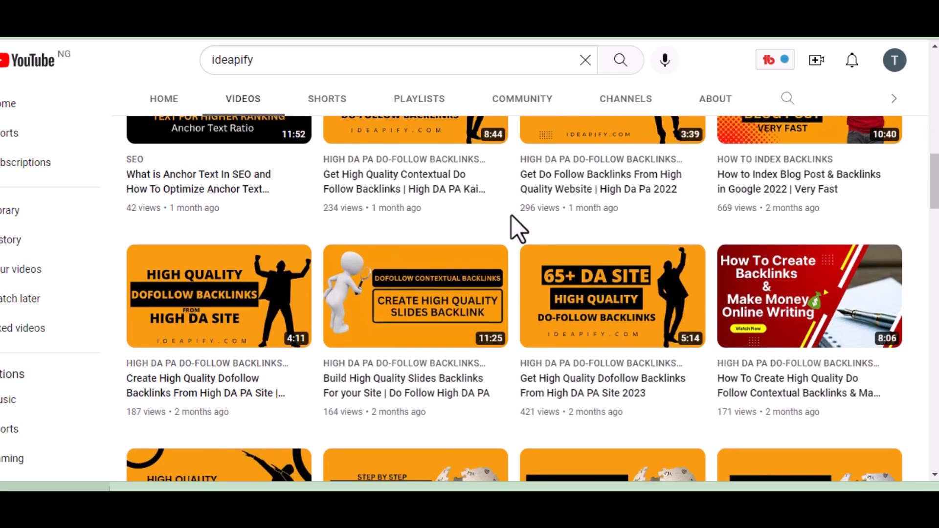
scroll("down", 3)
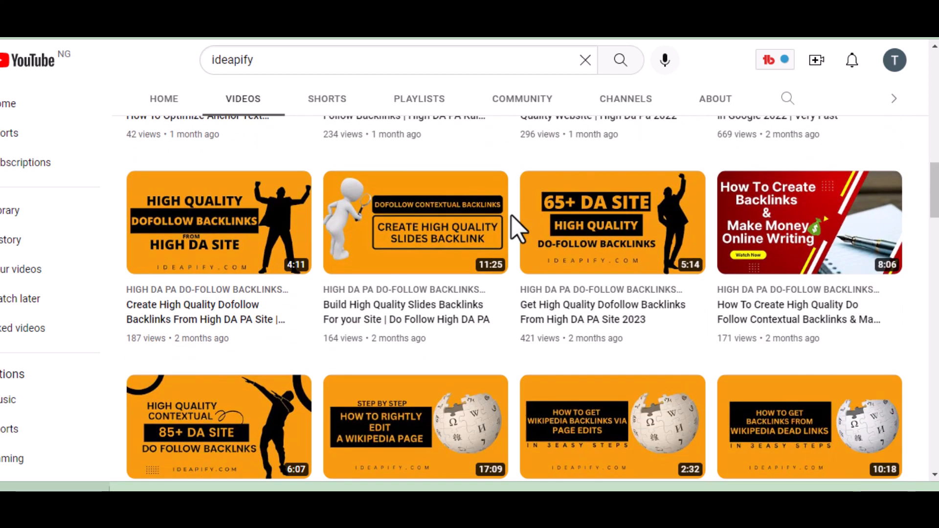
scroll("down", 3)
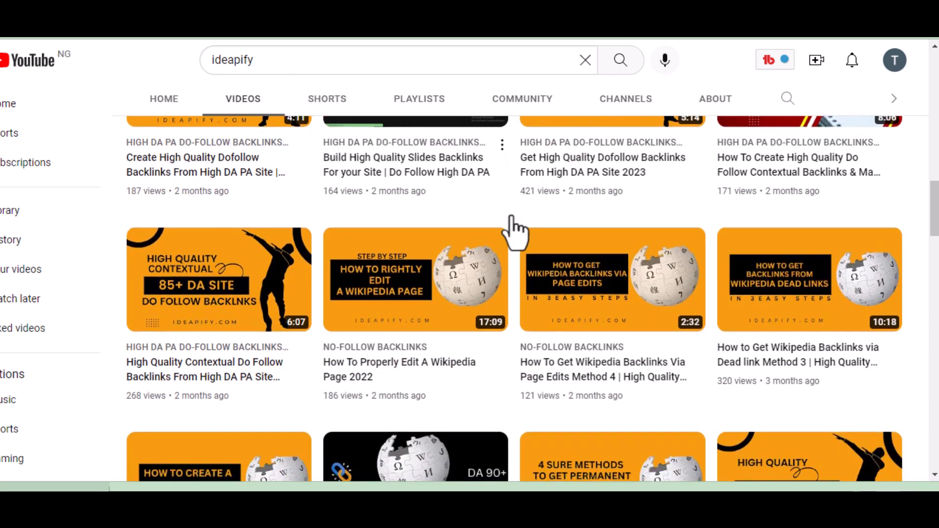
scroll("down", 3)
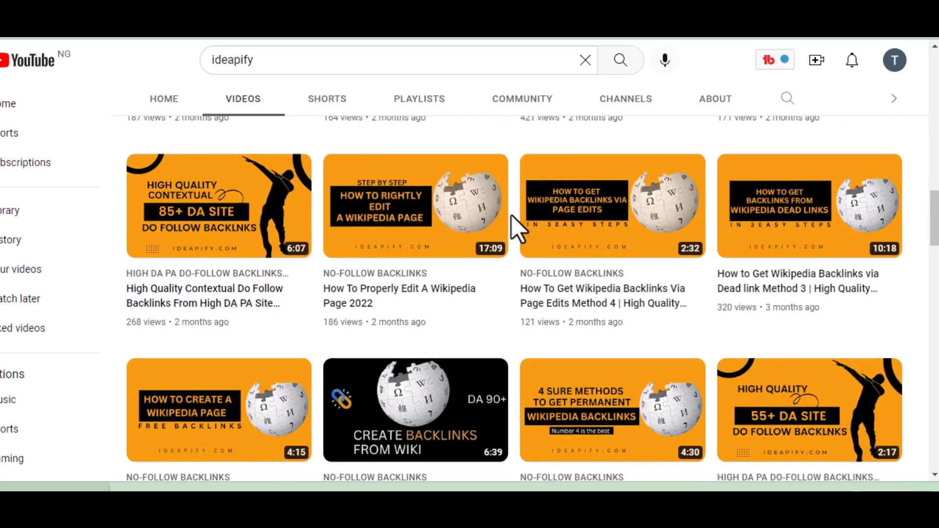
scroll("down", 3)
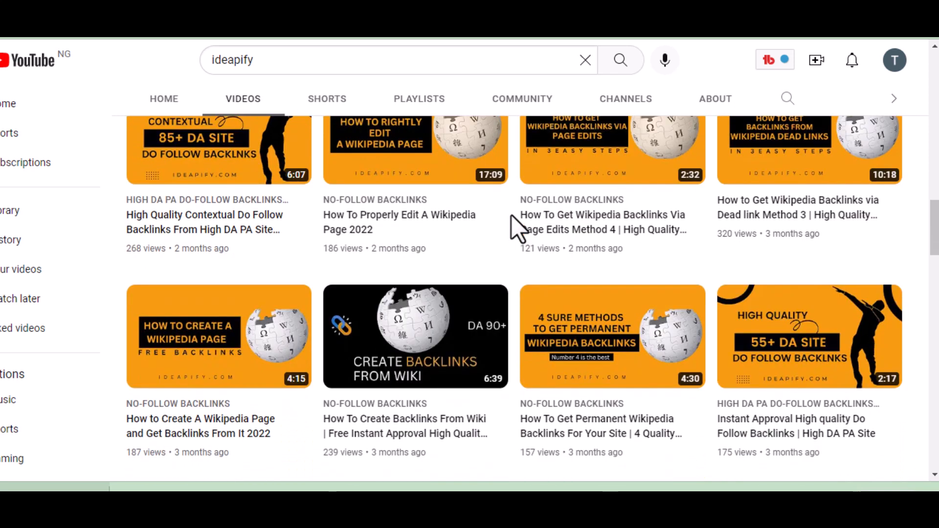
mouse_move(415, 146)
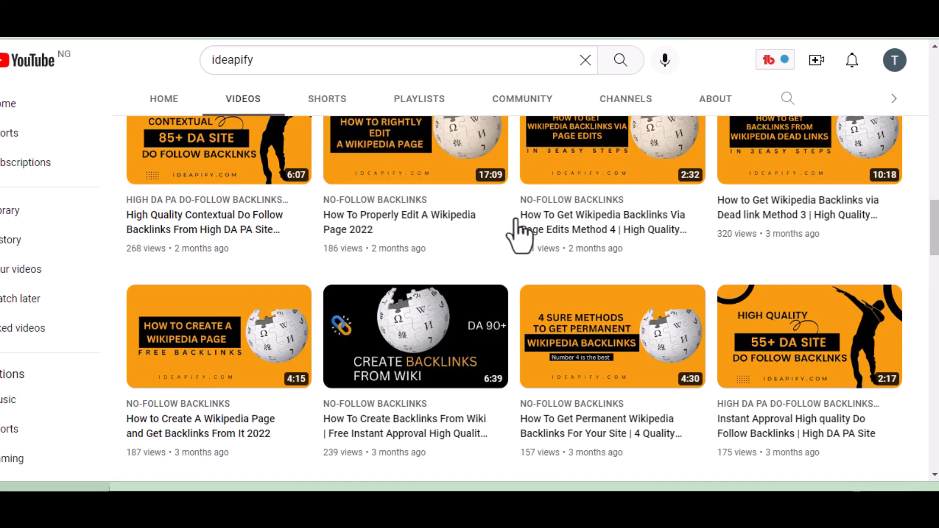
mouse_move(523, 234)
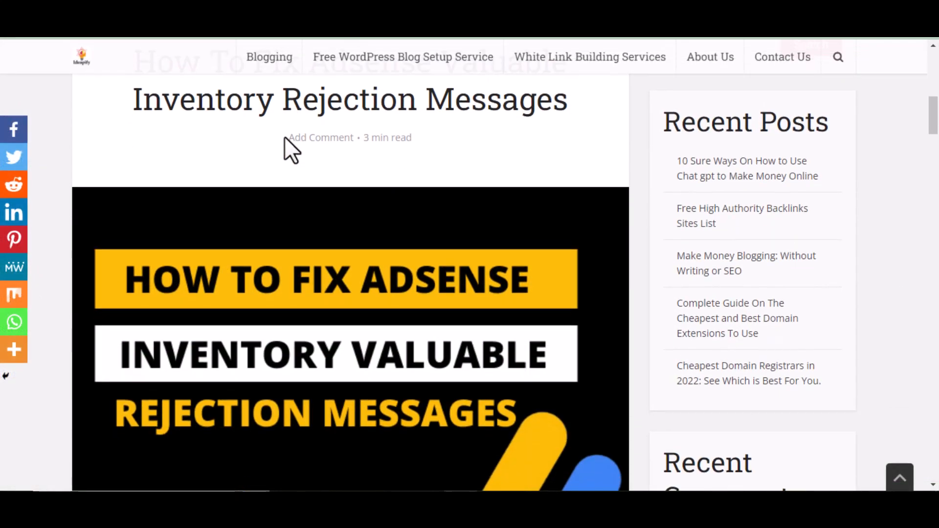
scroll("down", 3)
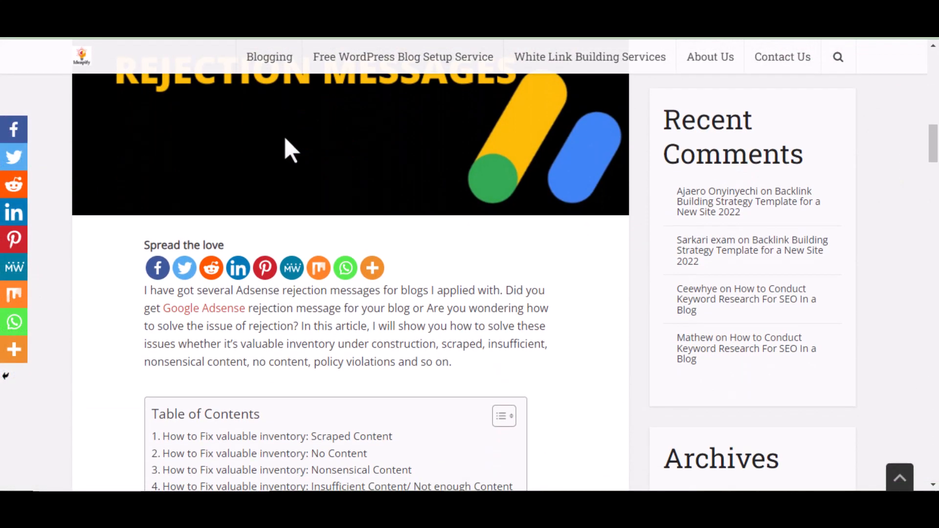
scroll("down", 3)
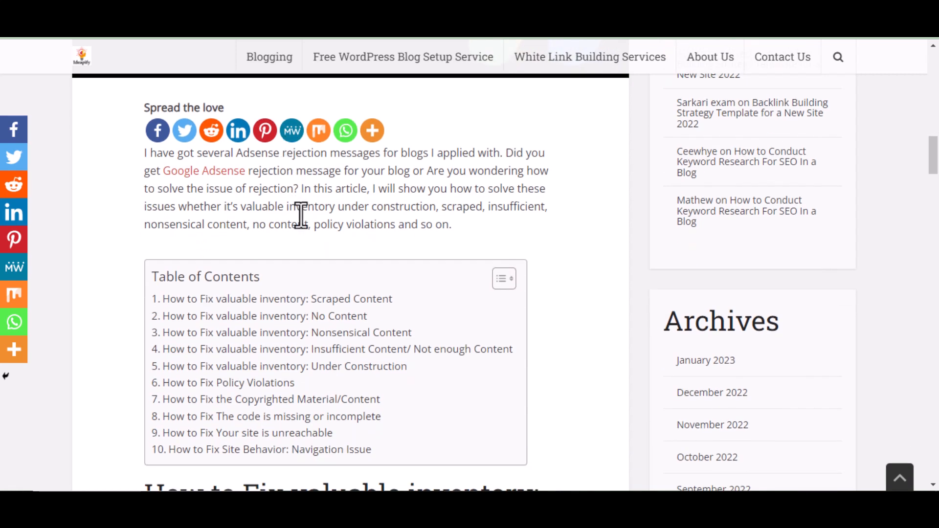
scroll("down", 3)
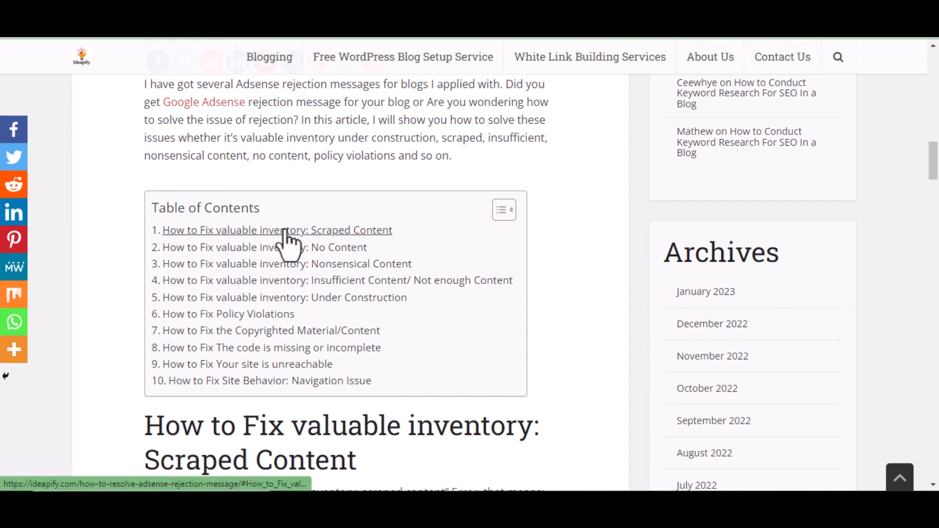
scroll("down", 3)
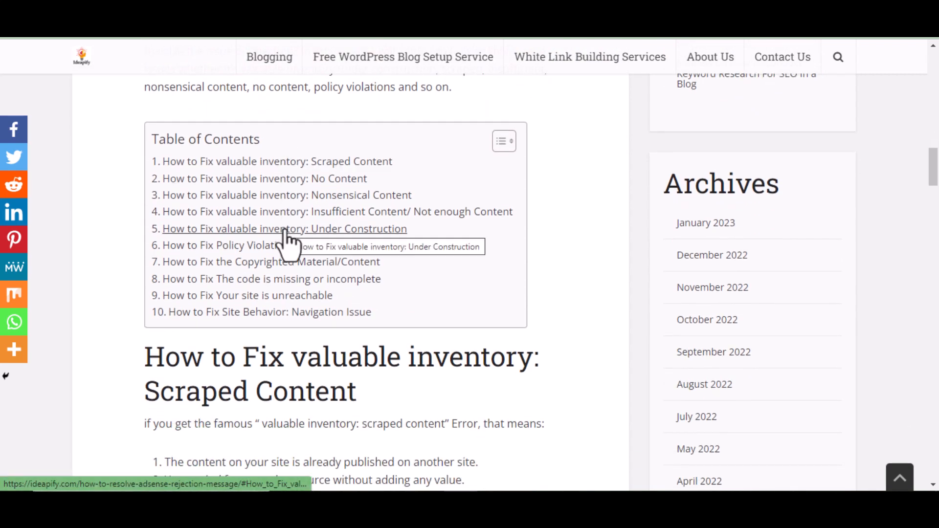
scroll("down", 3)
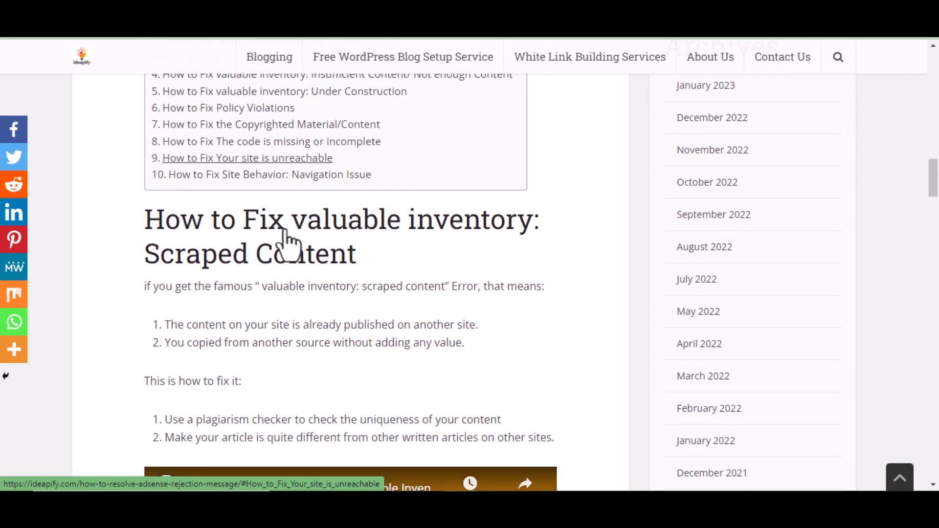
scroll("down", 3)
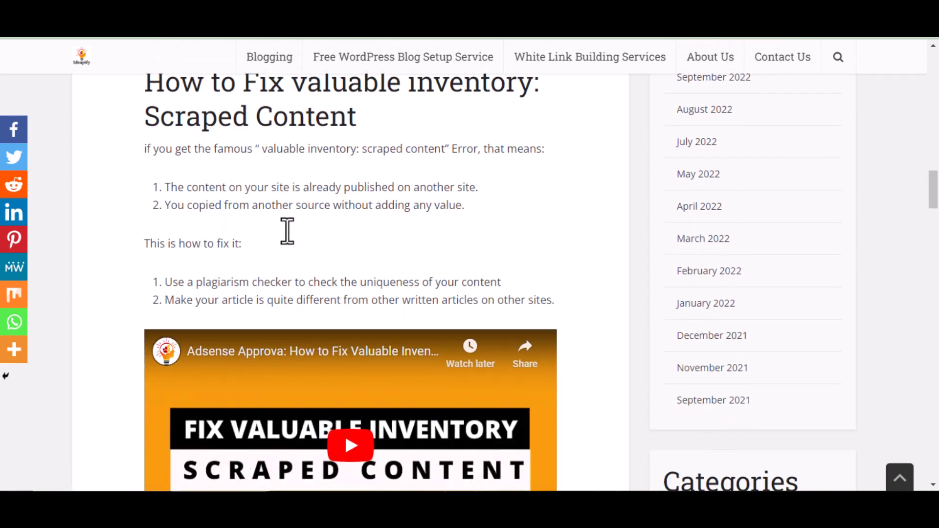
scroll("down", 3)
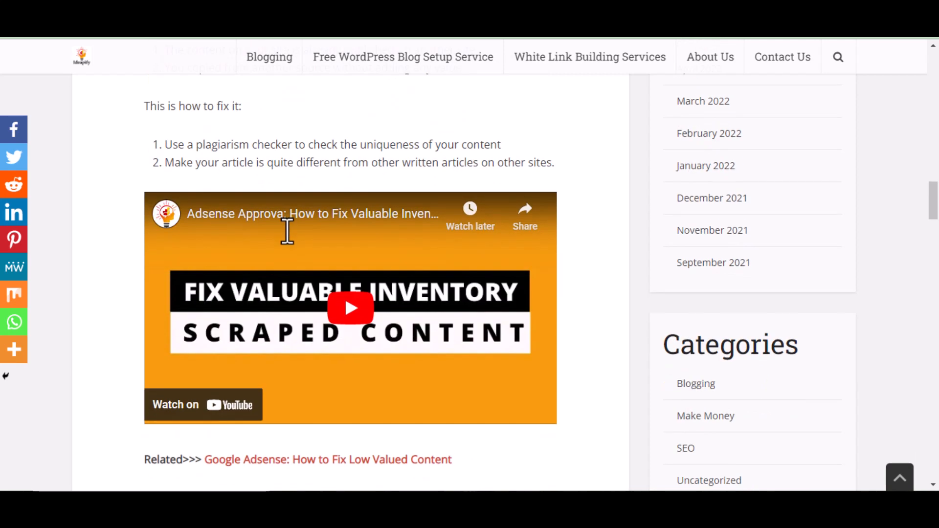
scroll("down", 3)
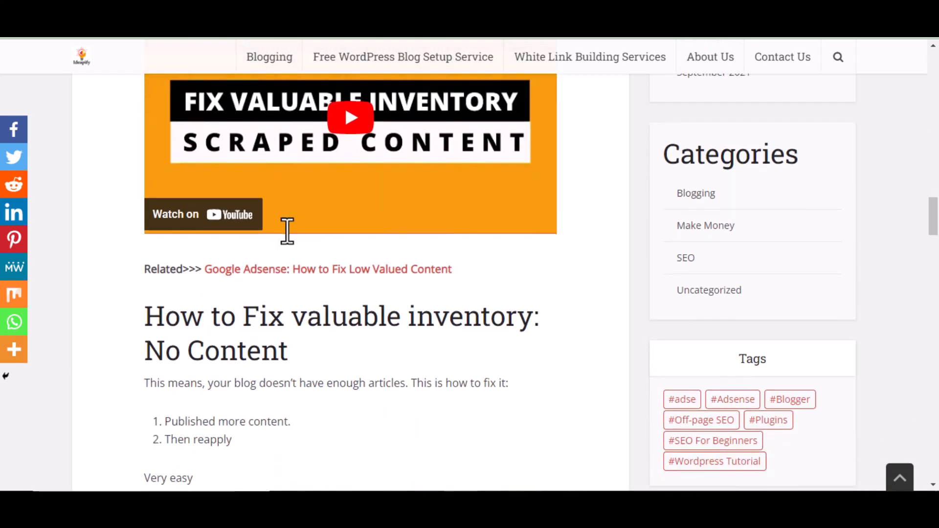
scroll("down", 3)
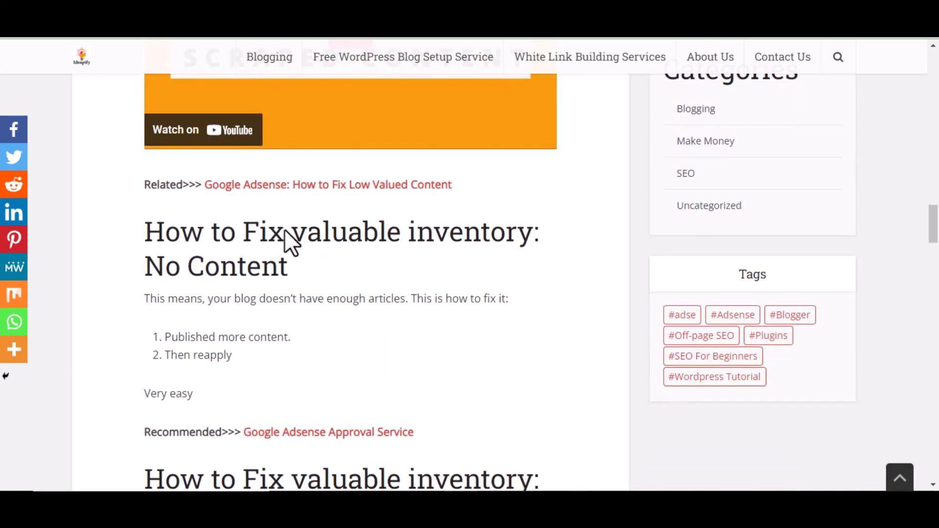
scroll("down", 3)
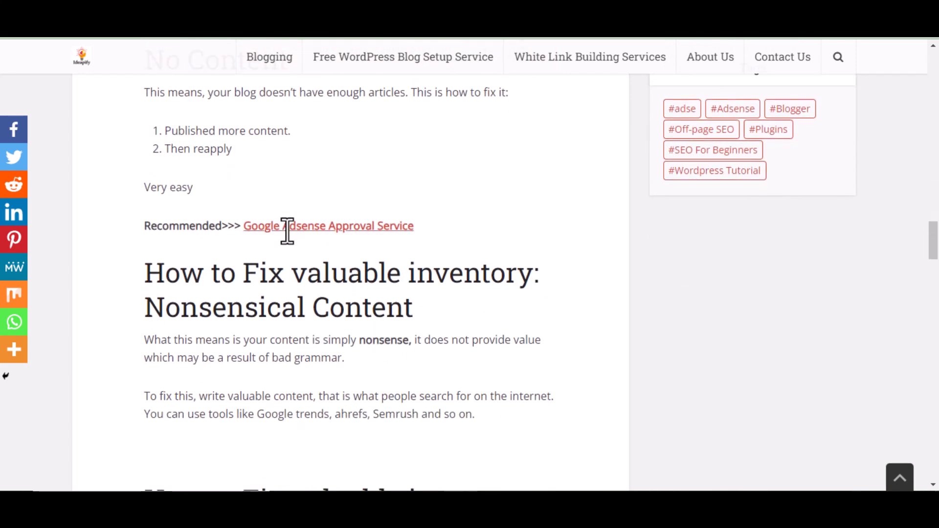
scroll("down", 3)
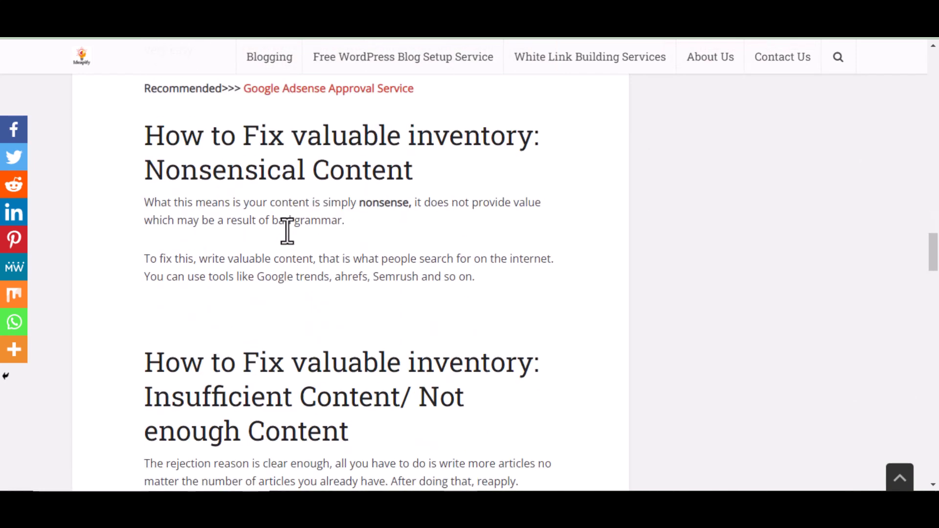
scroll("down", 3)
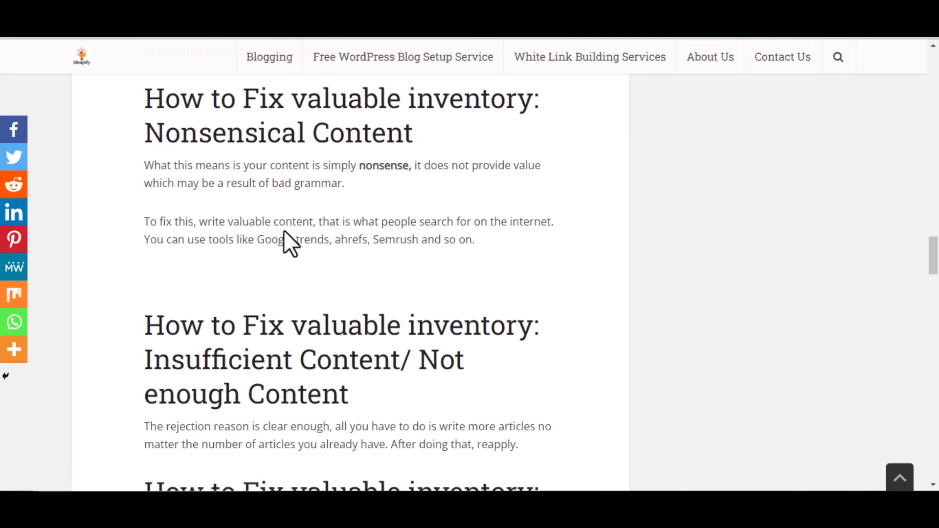
scroll("down", 3)
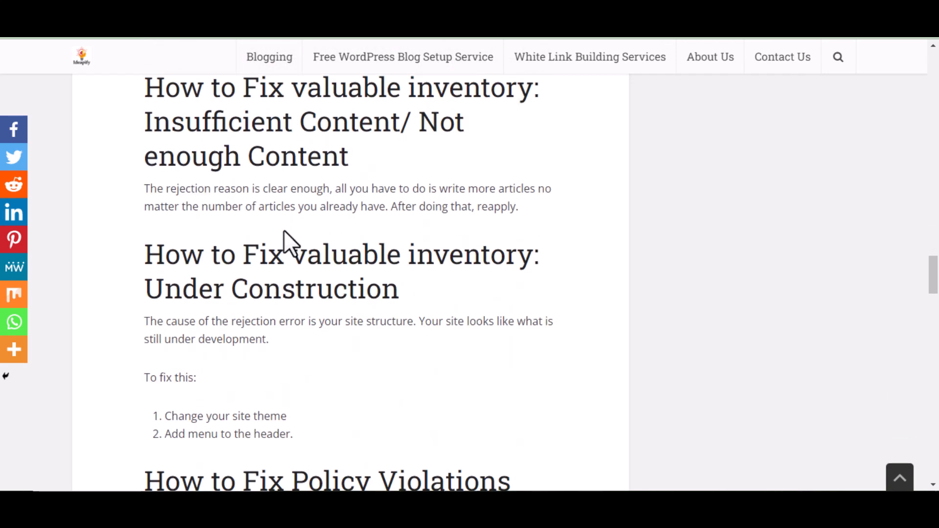
scroll("down", 3)
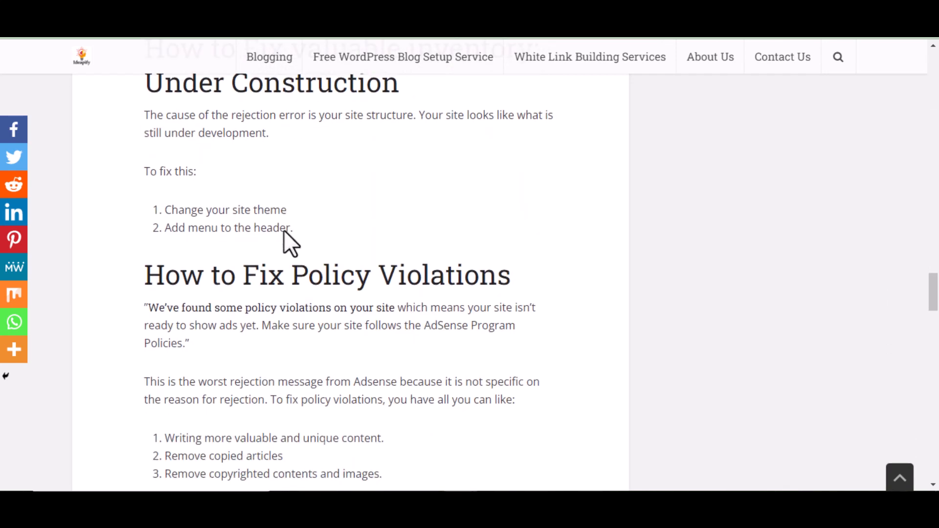
scroll("down", 3)
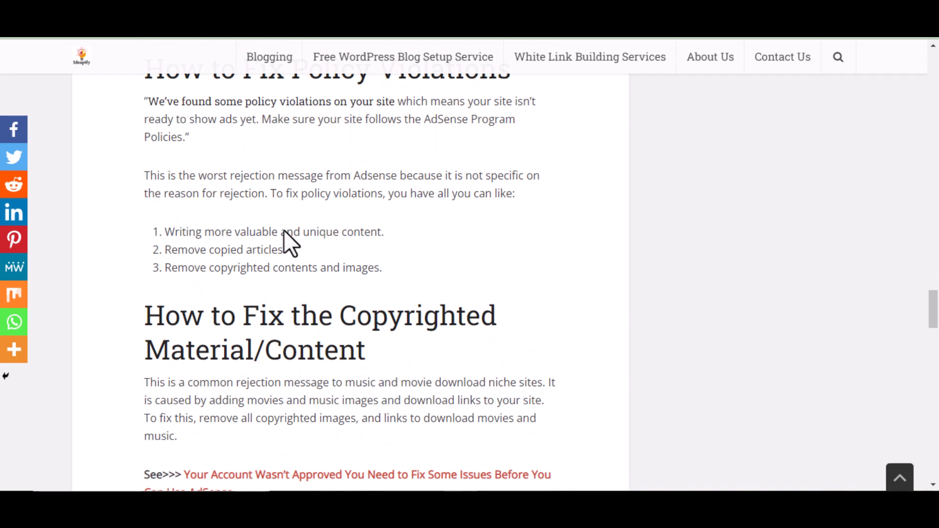
scroll("down", 3)
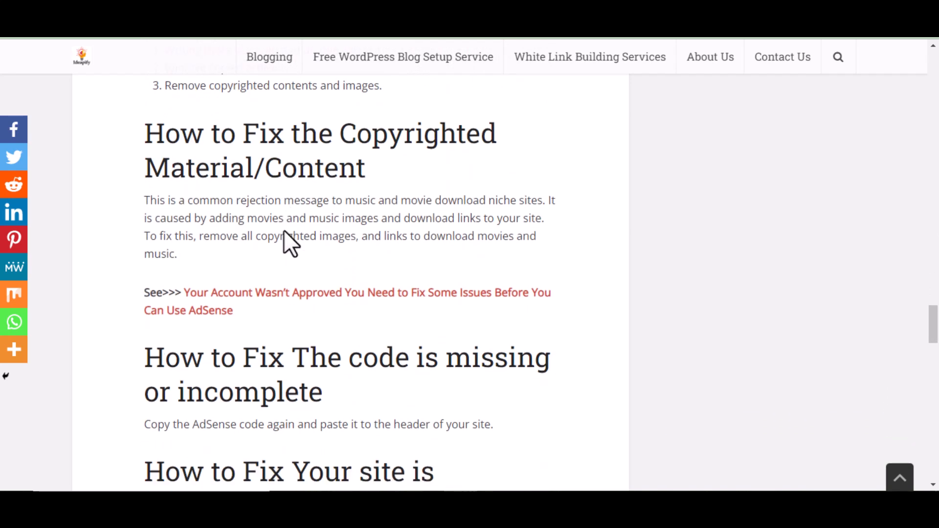
scroll("down", 3)
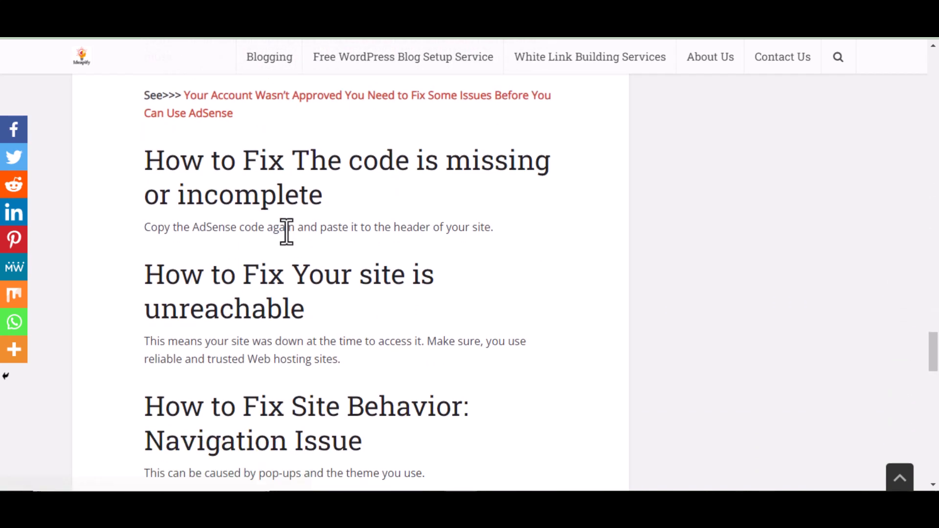
scroll("down", 3)
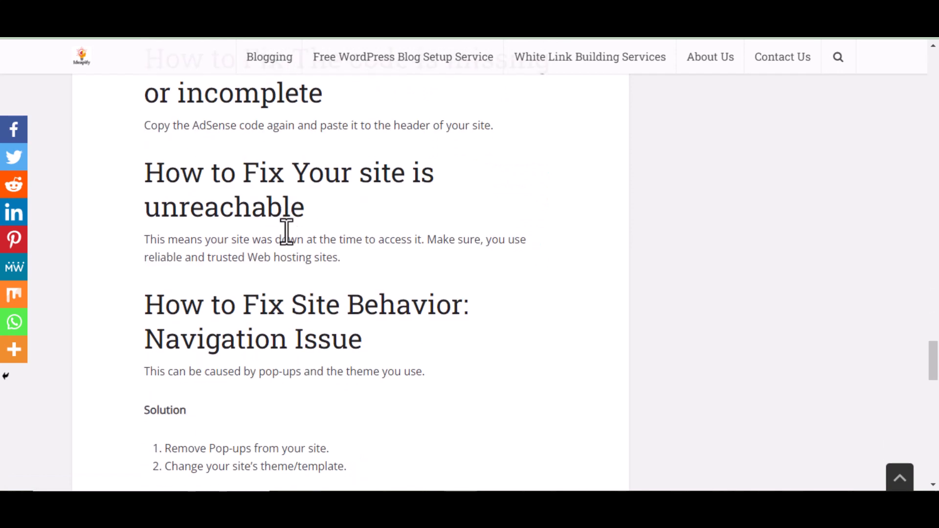
scroll("down", 3)
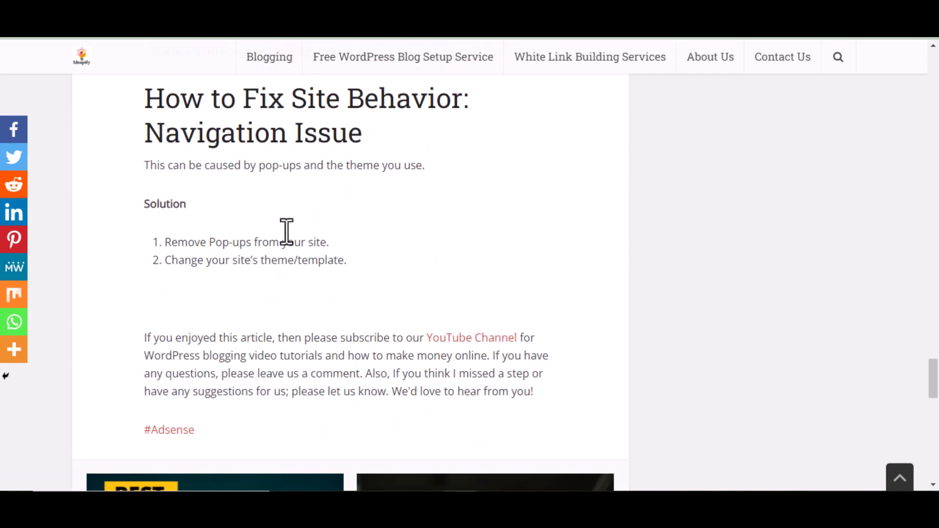
scroll("down", 3)
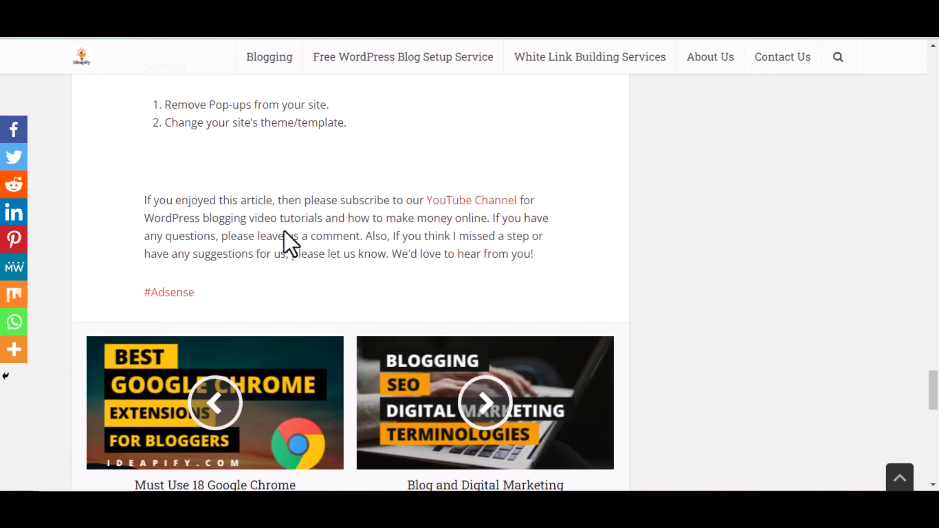
scroll("up", 3)
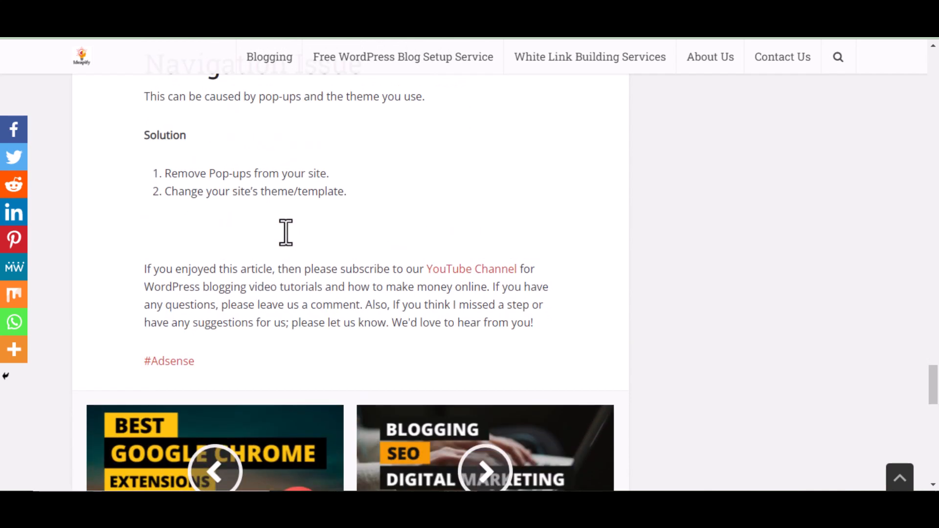
scroll("up", 3)
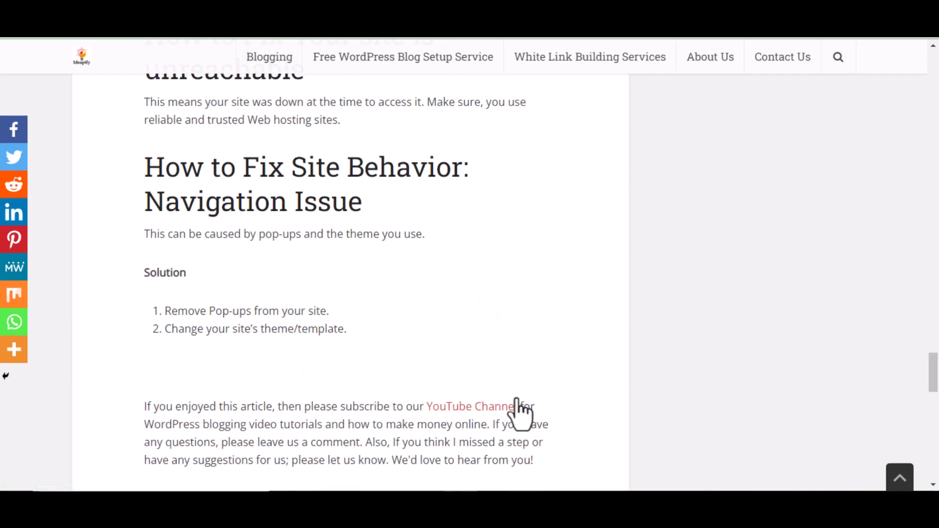